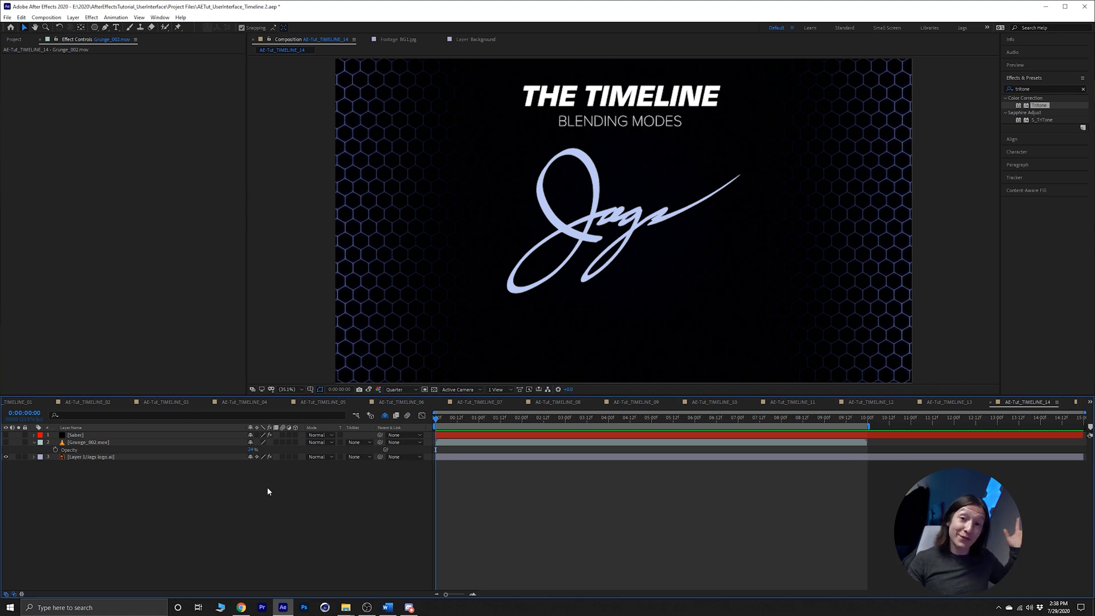
mouse_move(88, 453)
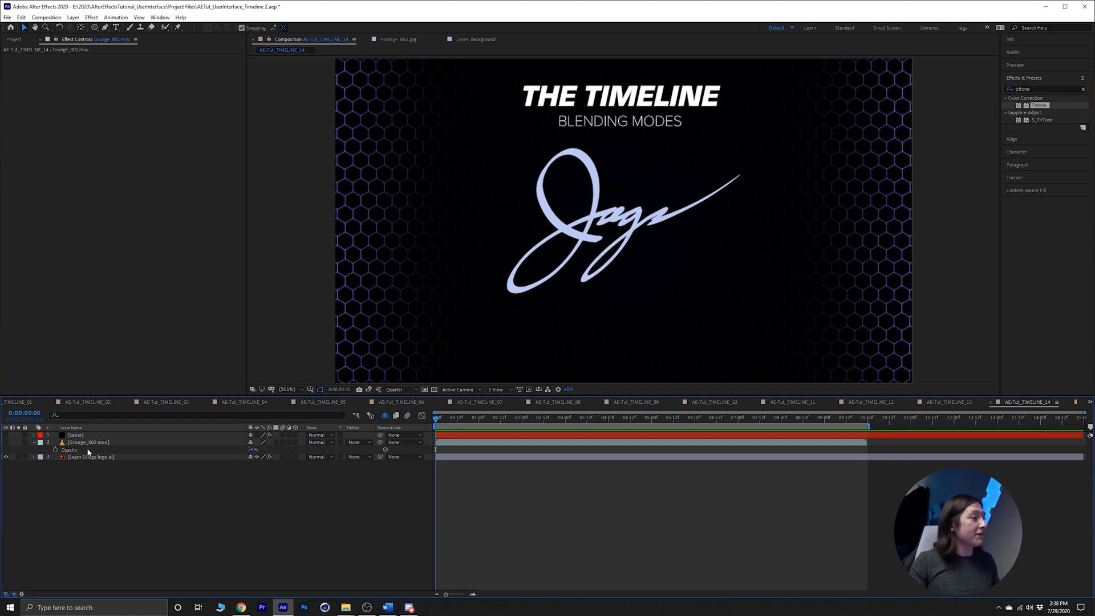
Step: Set Grunge_002.mov opacity to 100%, preview later frames, and duplicate the grunge layer
click(91, 457)
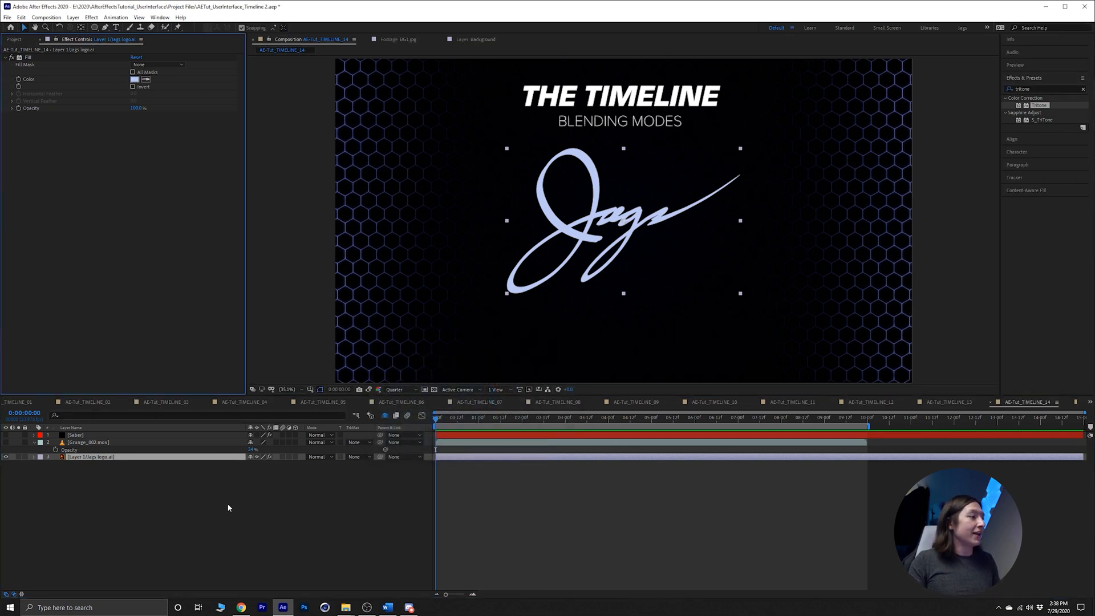
click(87, 443)
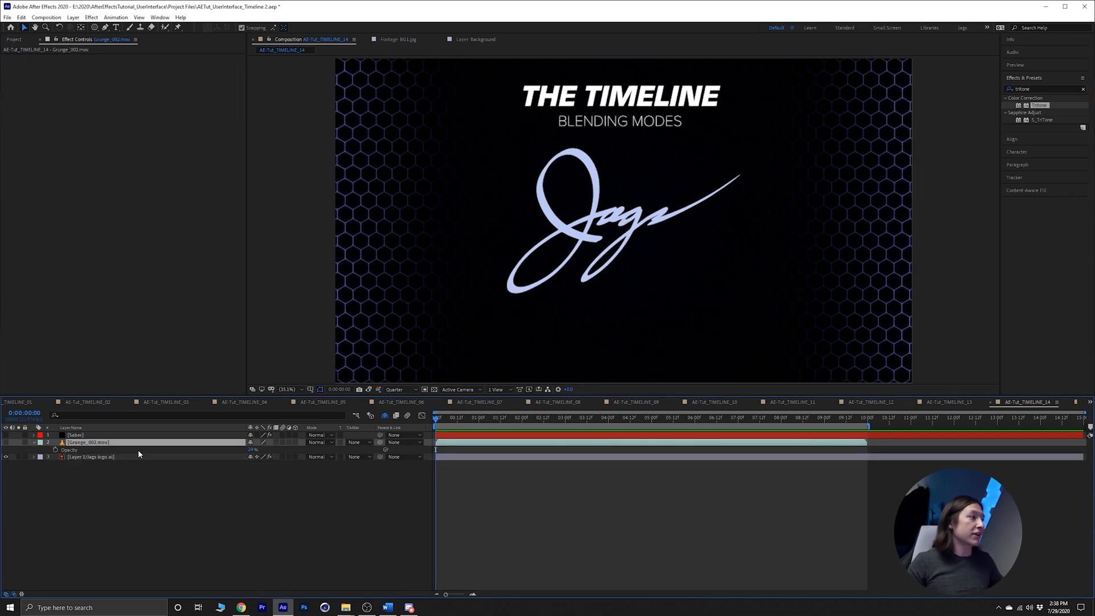
click(91, 457)
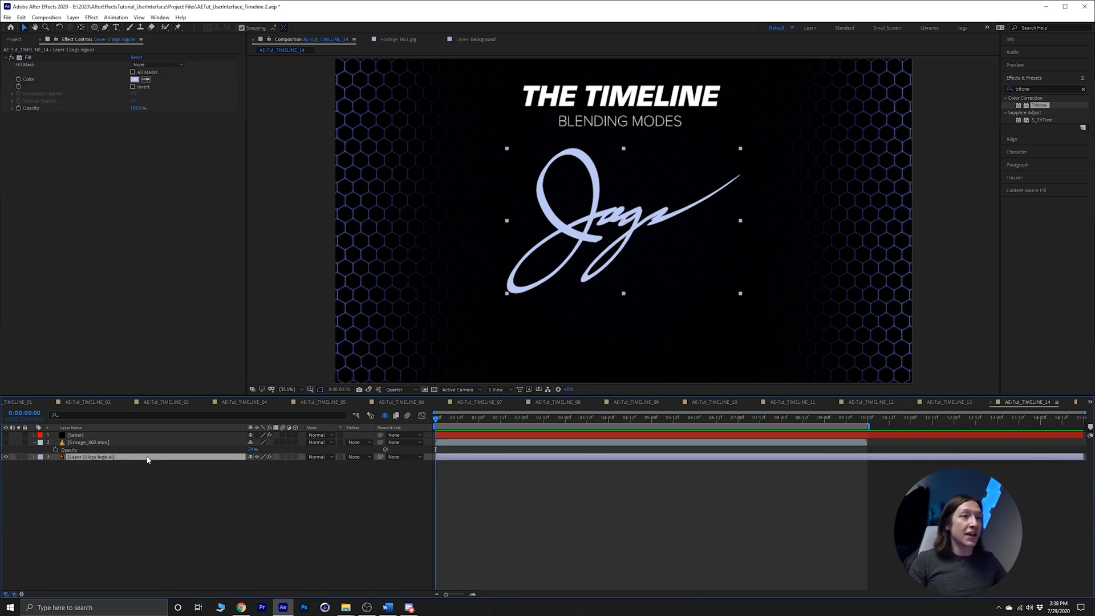
mouse_move(96, 450)
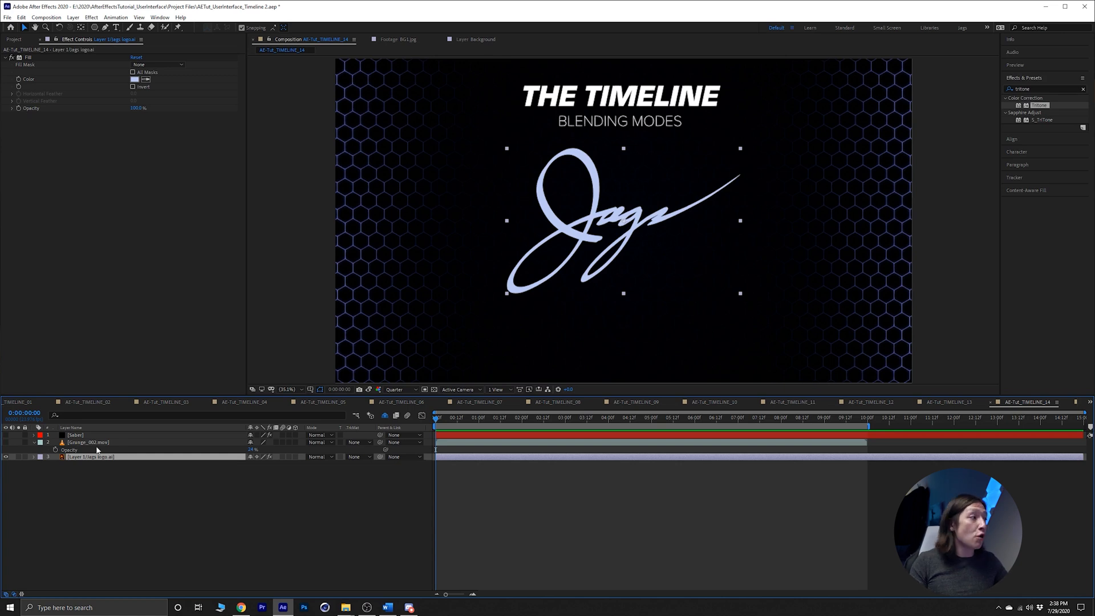
click(84, 442)
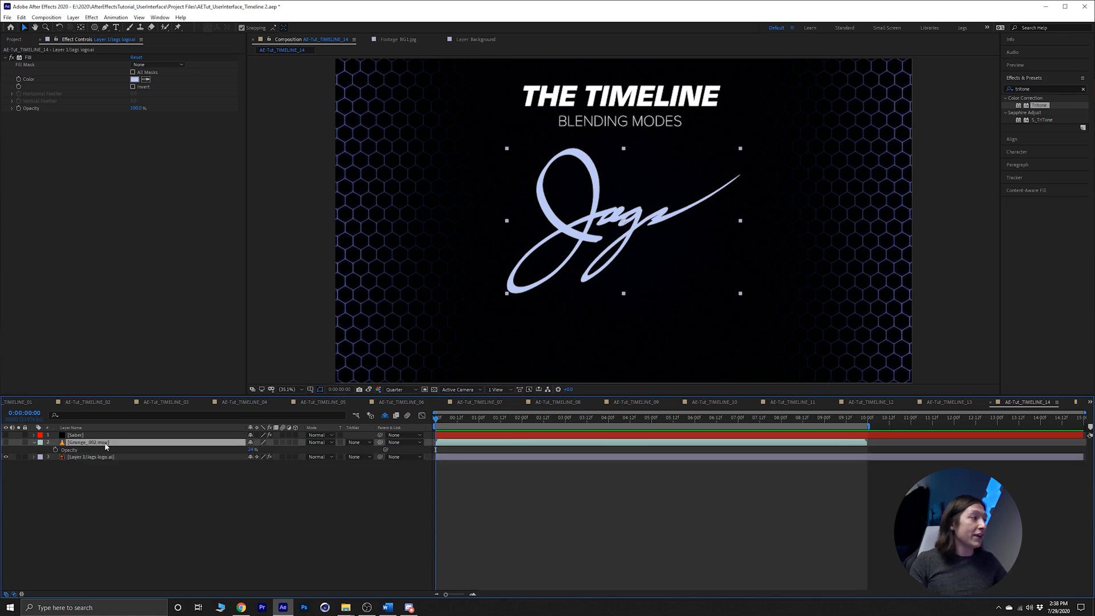
click(85, 442)
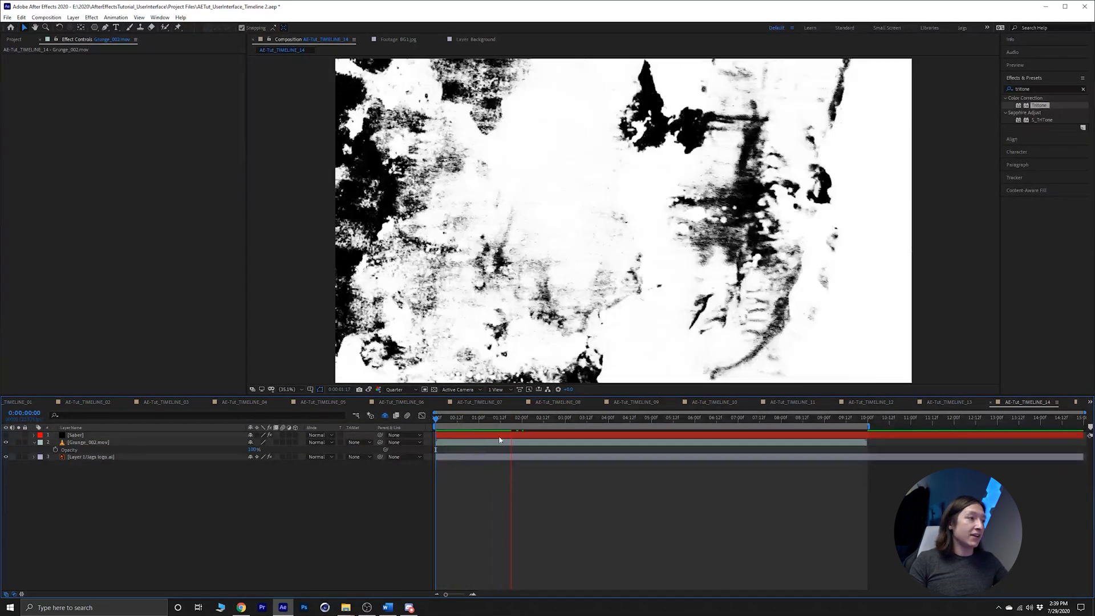
click(461, 418)
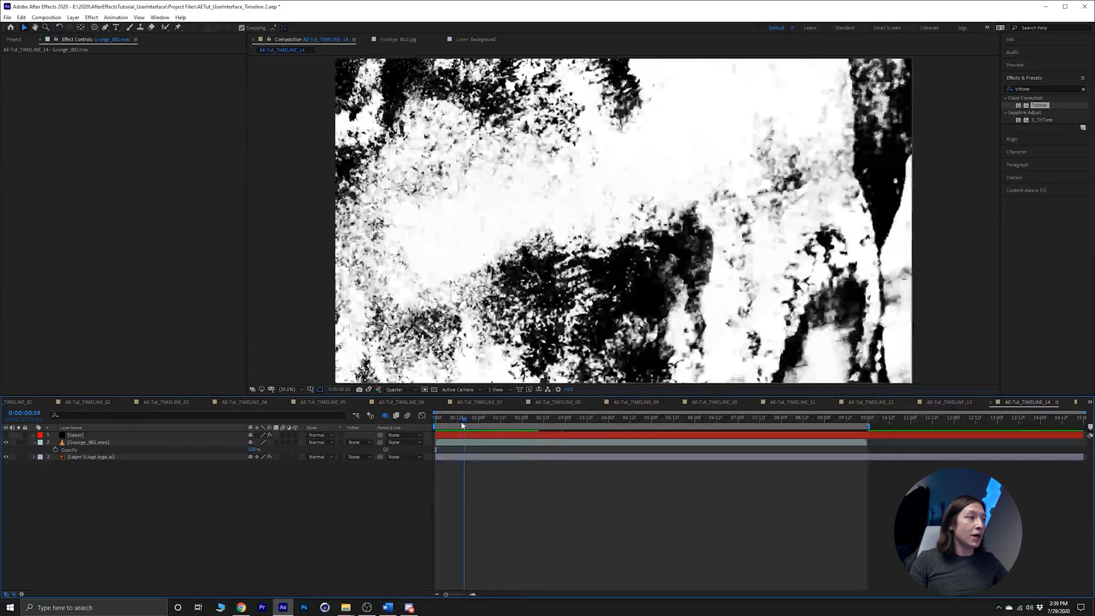
click(461, 418)
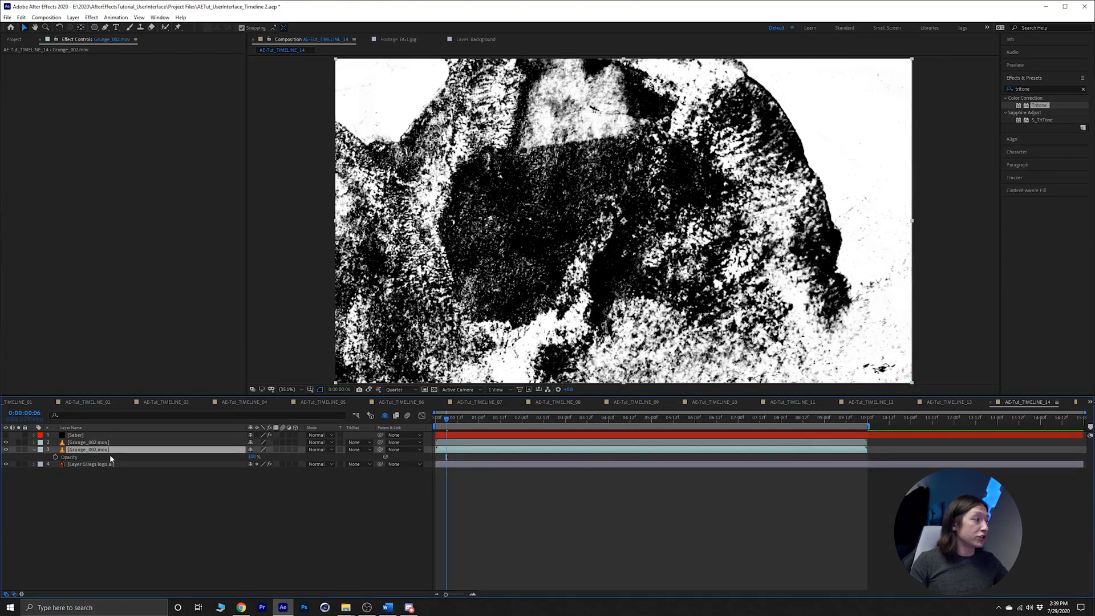
Step: Pre-compose the grunge copy and Jags logo into 'Blendingmode_TExtureLogoPC'
click(91, 465)
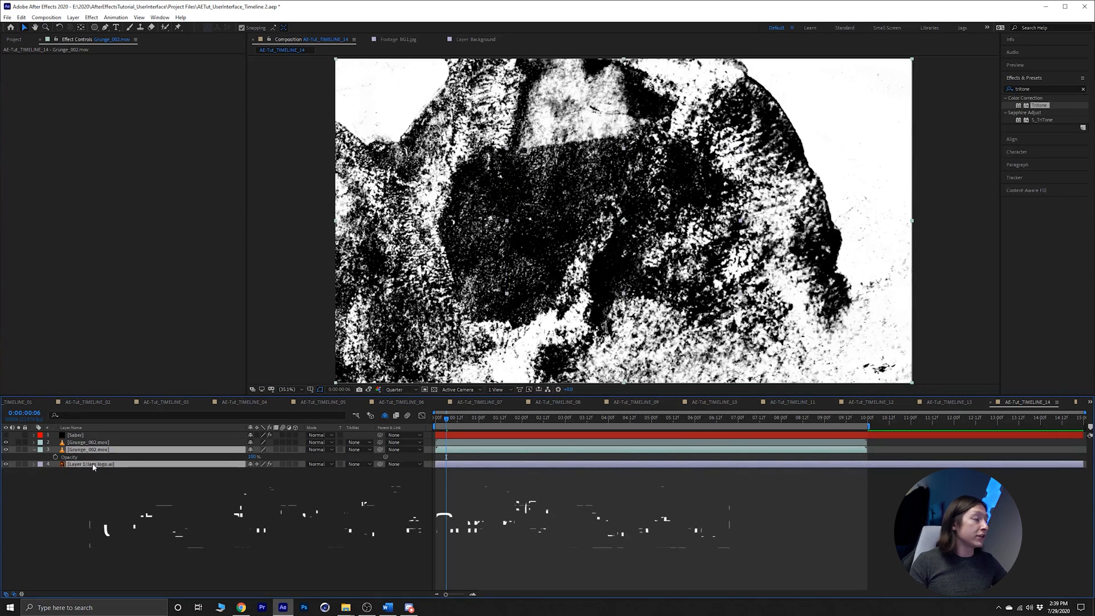
key(ctrl+shift+c)
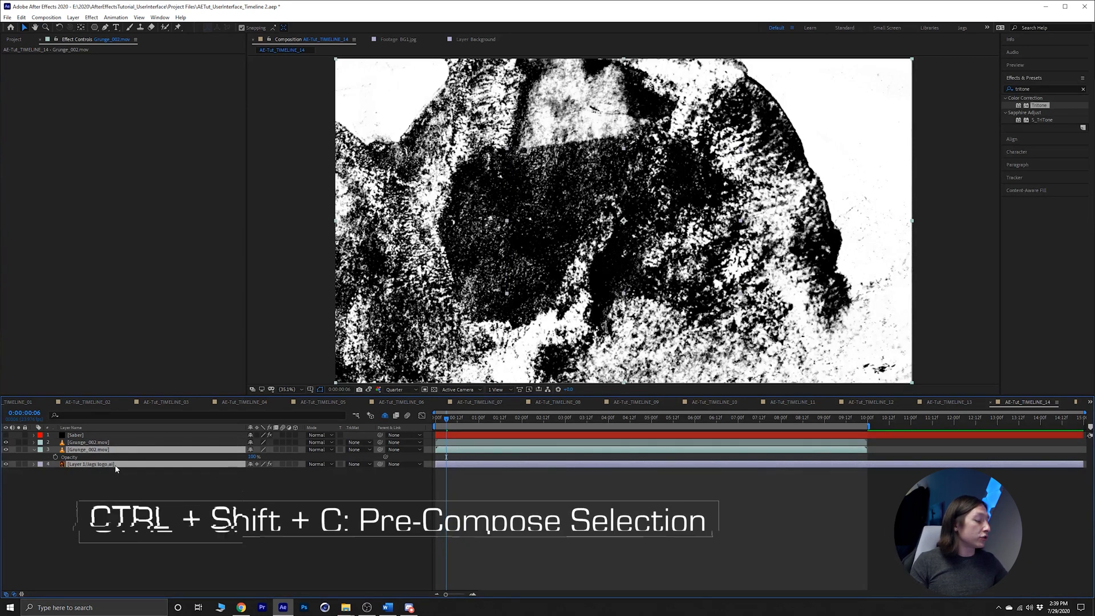
key(ctrl+shift+c)
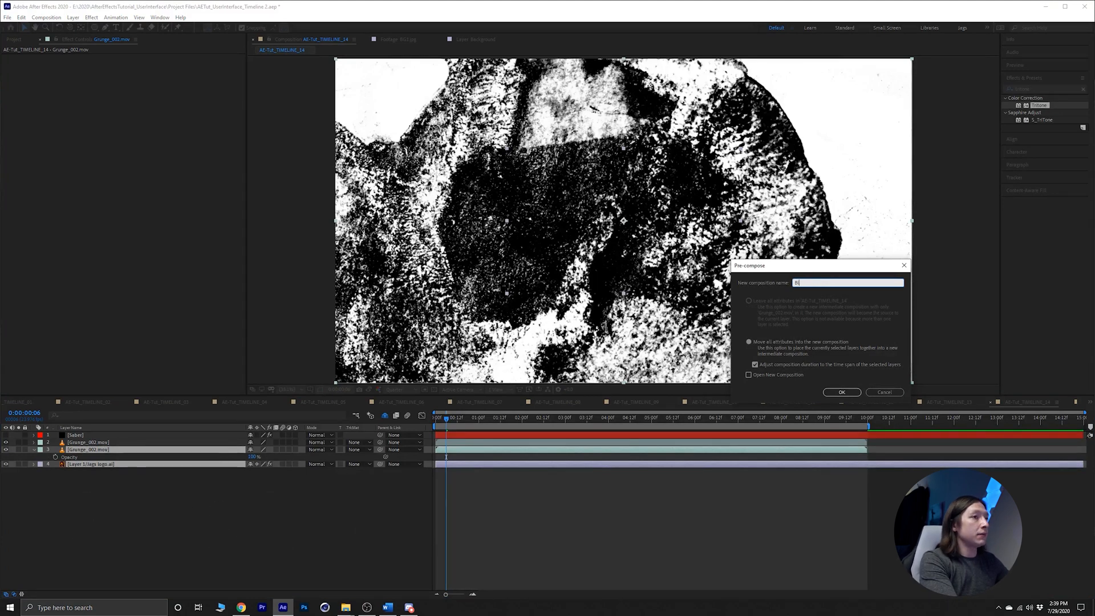
text(lendingmode_TExtureLogoPC)
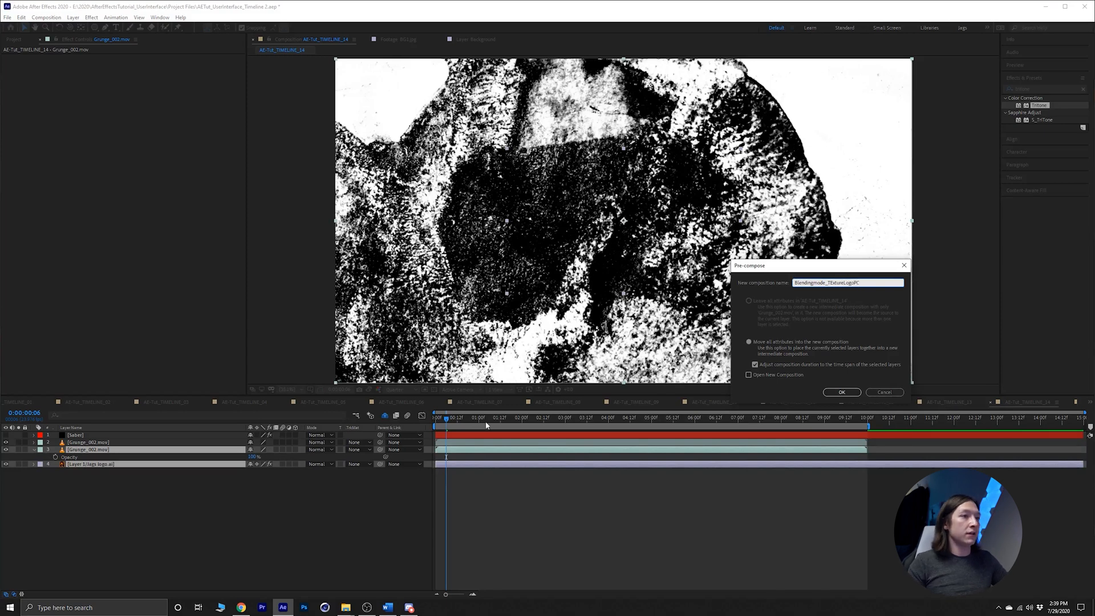
click(841, 392)
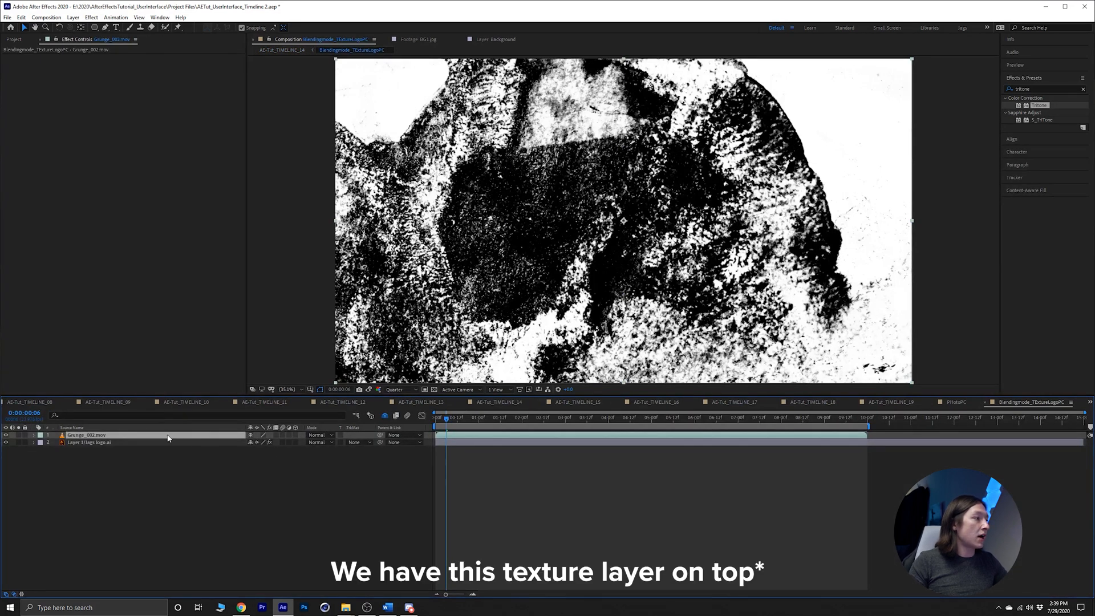
Step: Set the Grunge_002.mov layer's blending mode to Screen
click(320, 435)
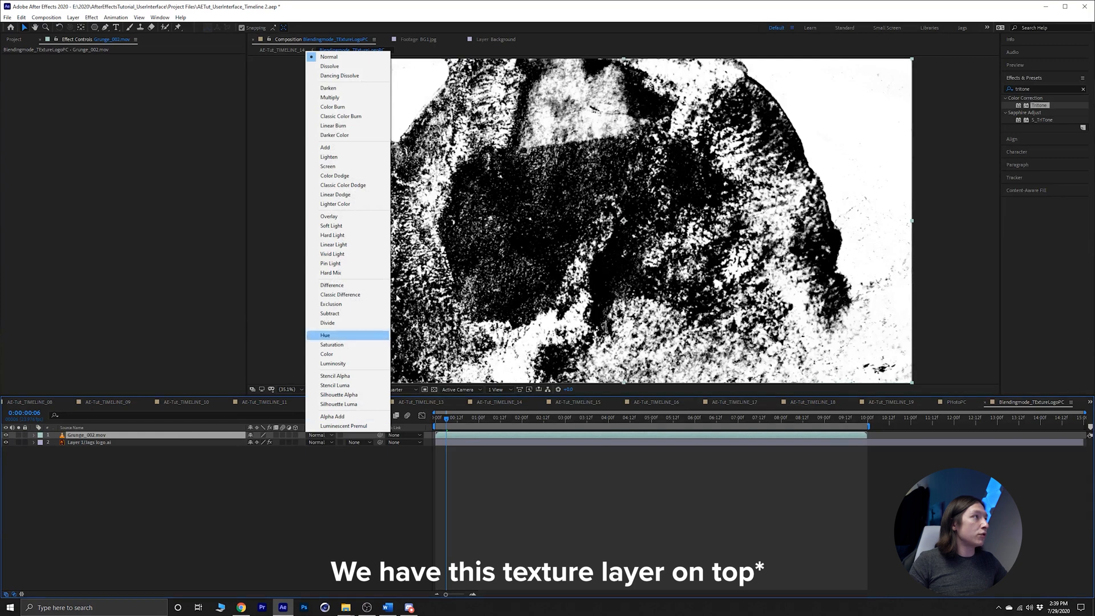
click(328, 166)
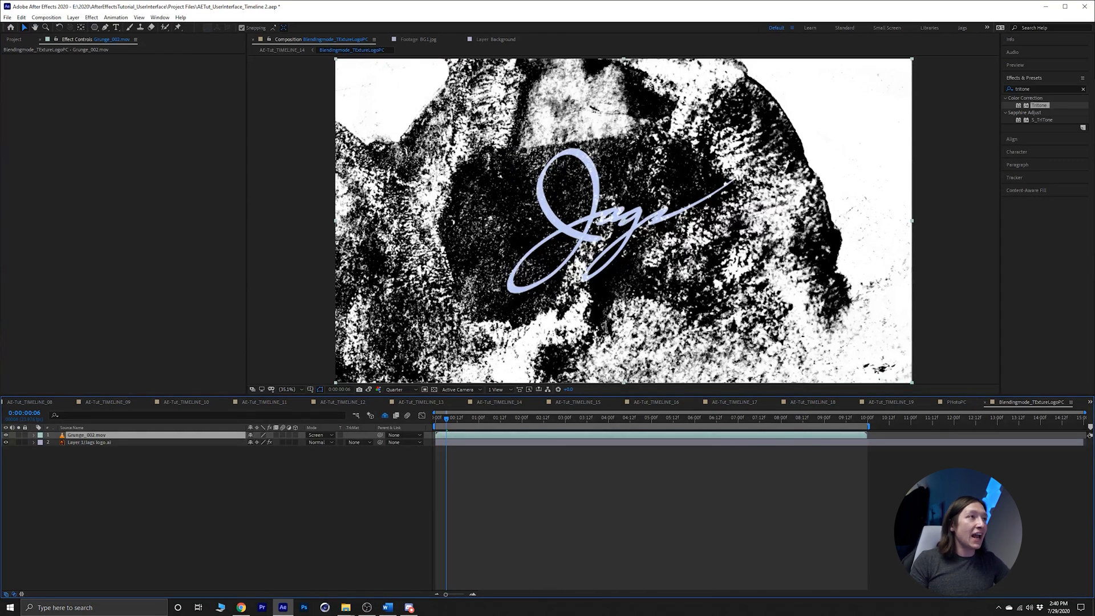
mouse_move(465, 259)
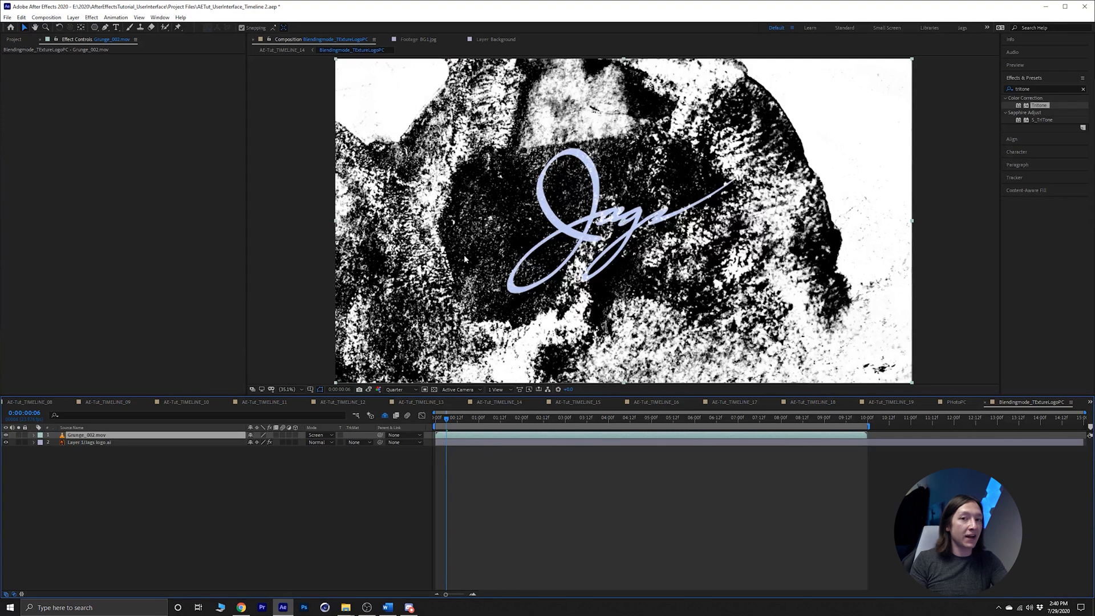
mouse_move(274, 386)
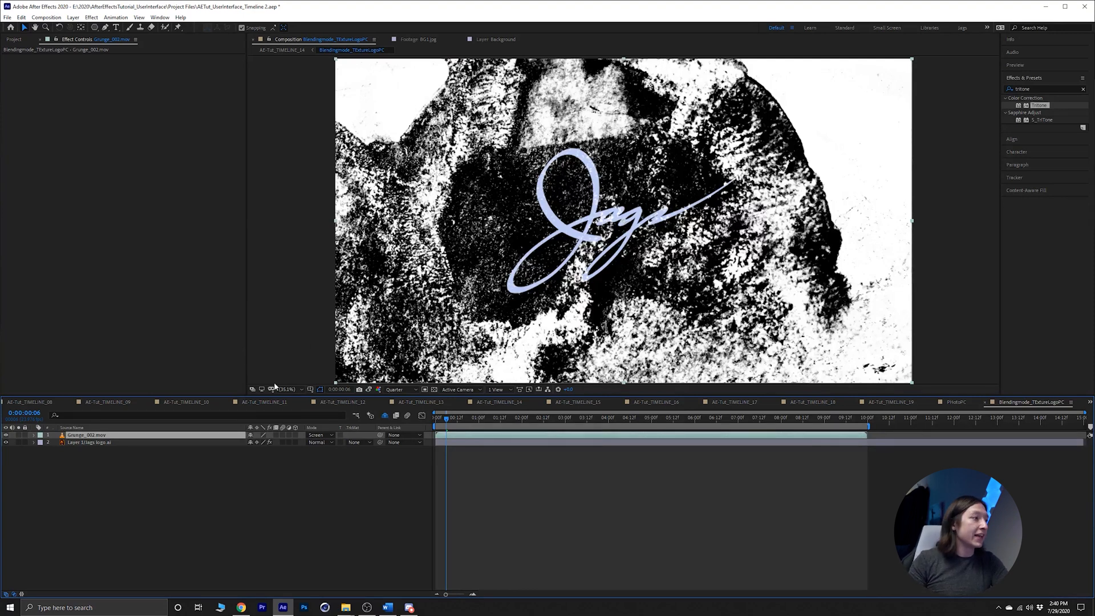
mouse_move(341, 440)
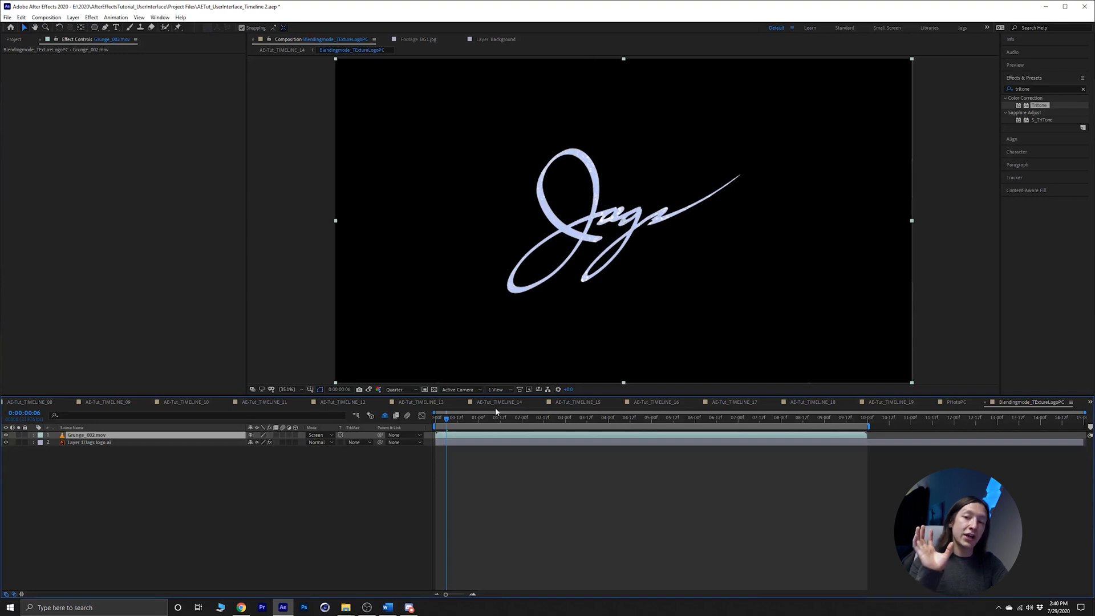
mouse_move(468, 377)
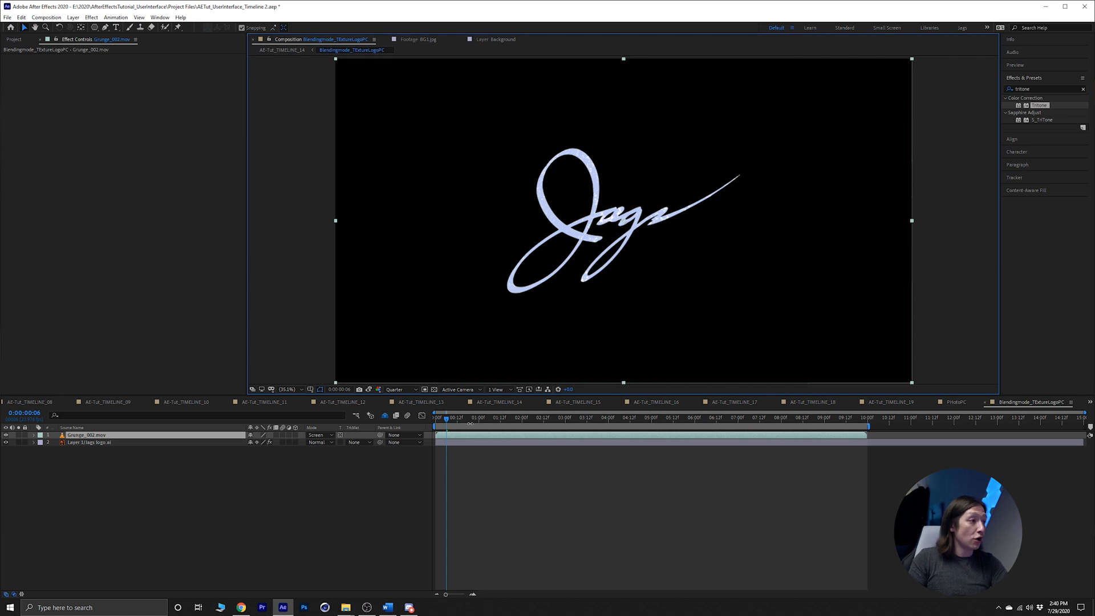
Step: Try Soft Light, set the grunge to Multiply, preview frames, and return to the main comp
click(579, 417)
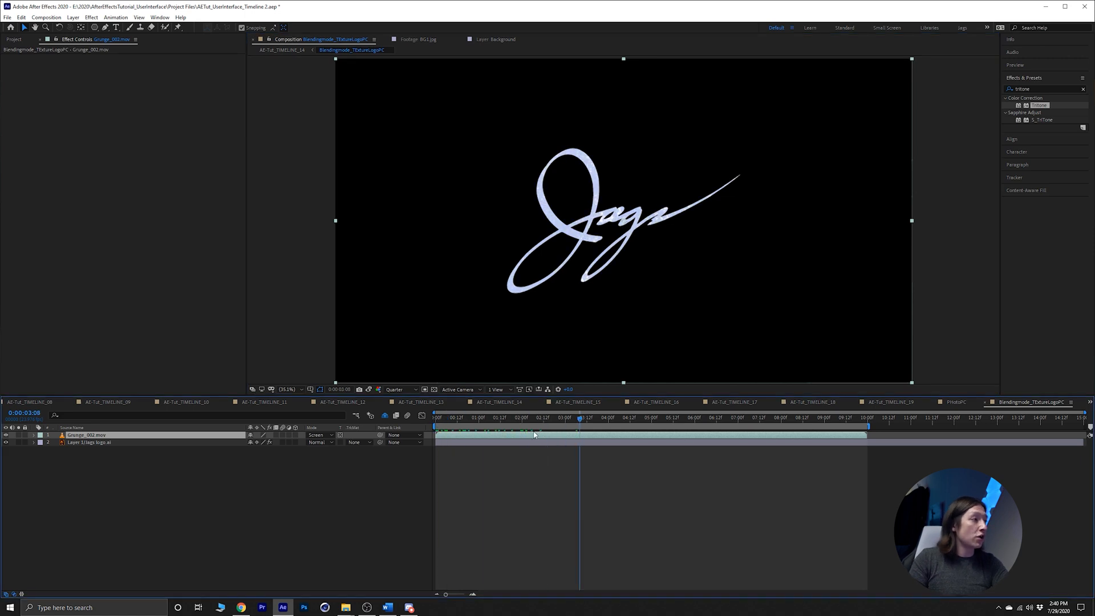
click(318, 434)
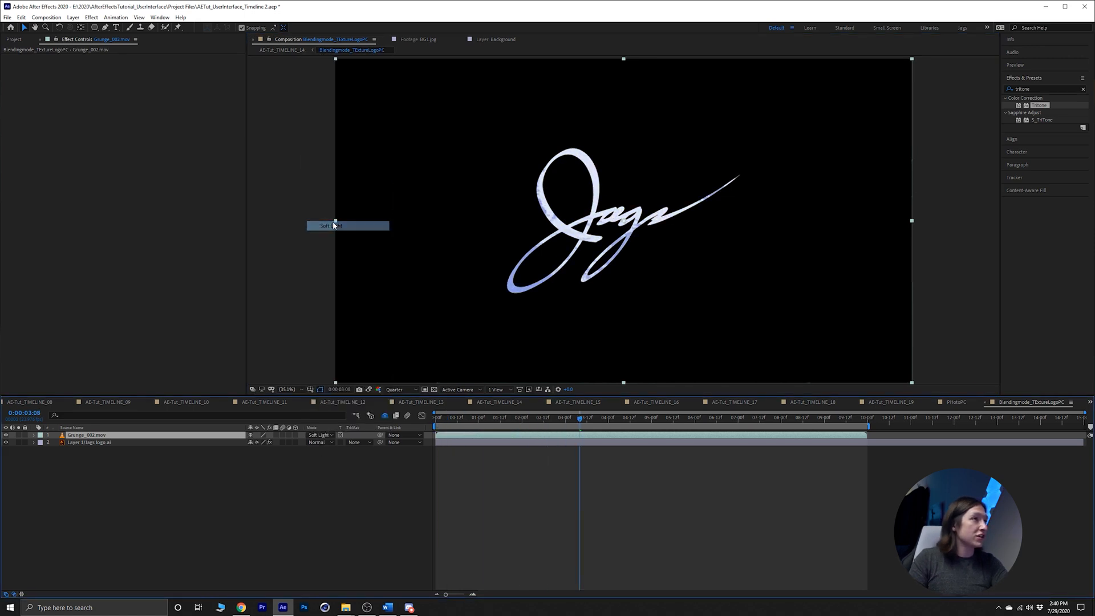
click(347, 97)
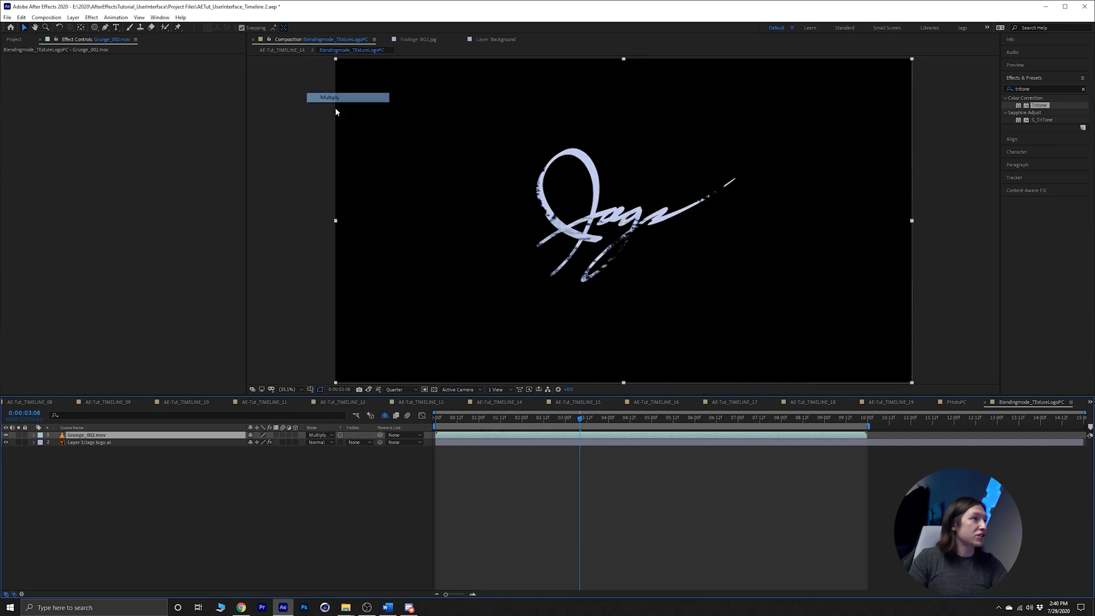
click(457, 417)
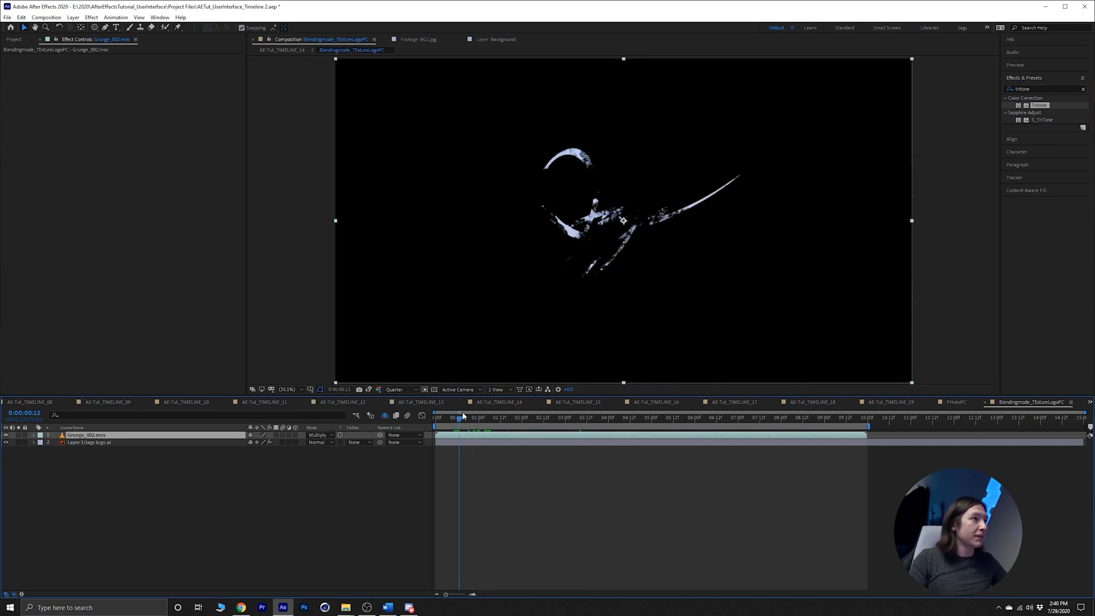
click(434, 417)
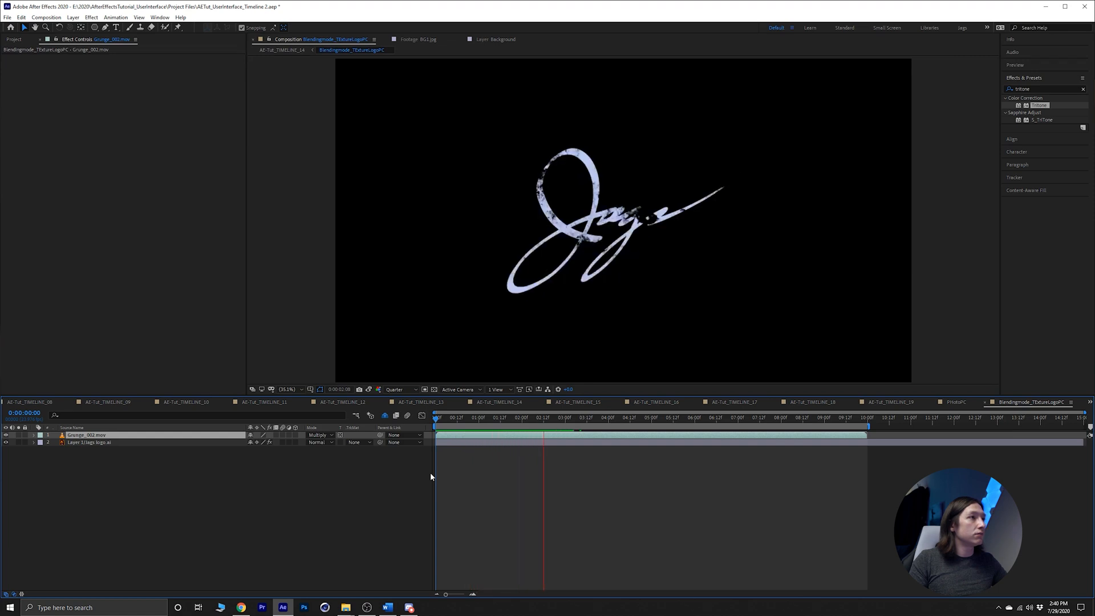
click(588, 417)
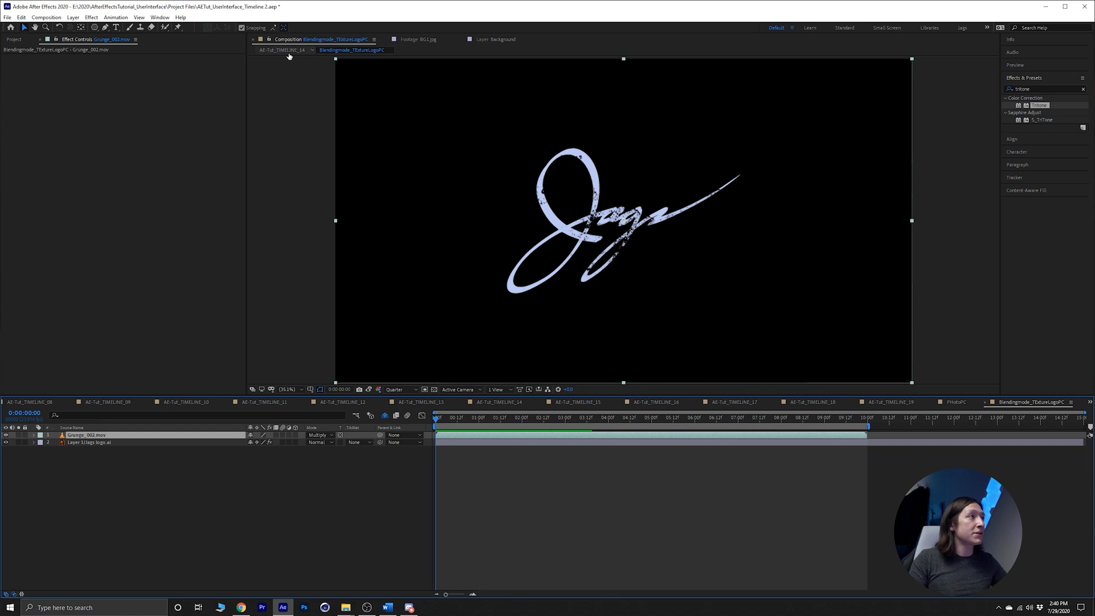
click(498, 401)
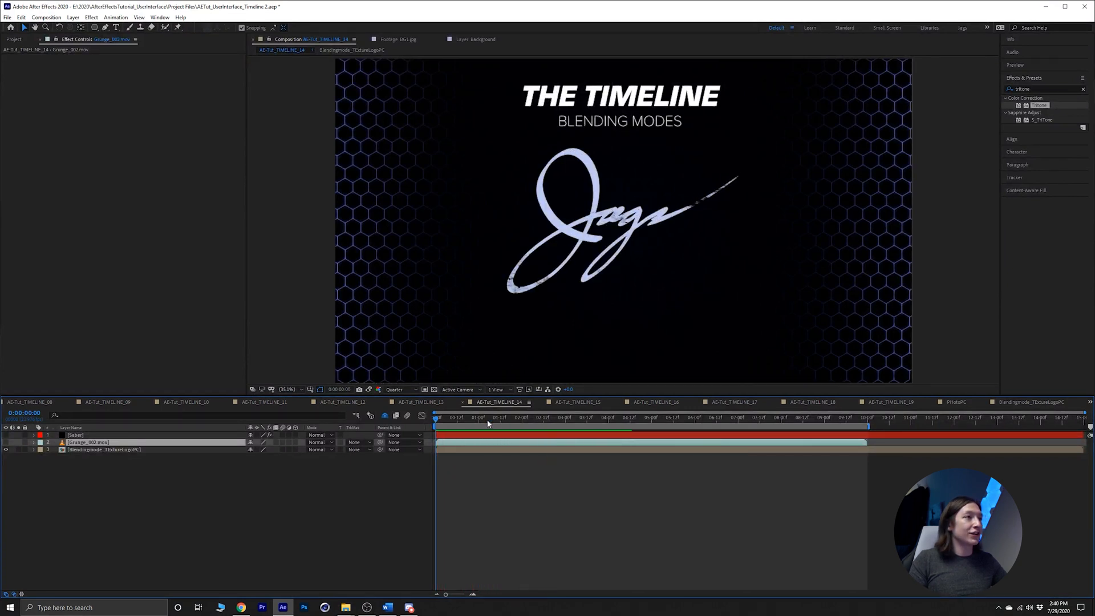
Step: Reopen Blendingmode_TExtureLogoPC and inspect the Jags logo and Grunge_002.mov layers
click(1031, 401)
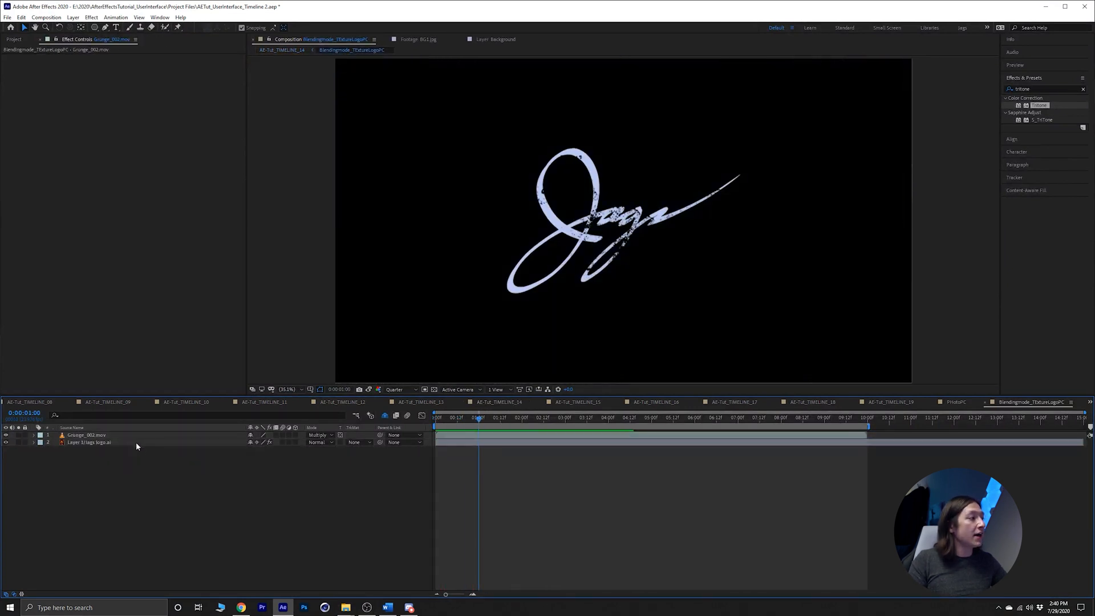
click(89, 443)
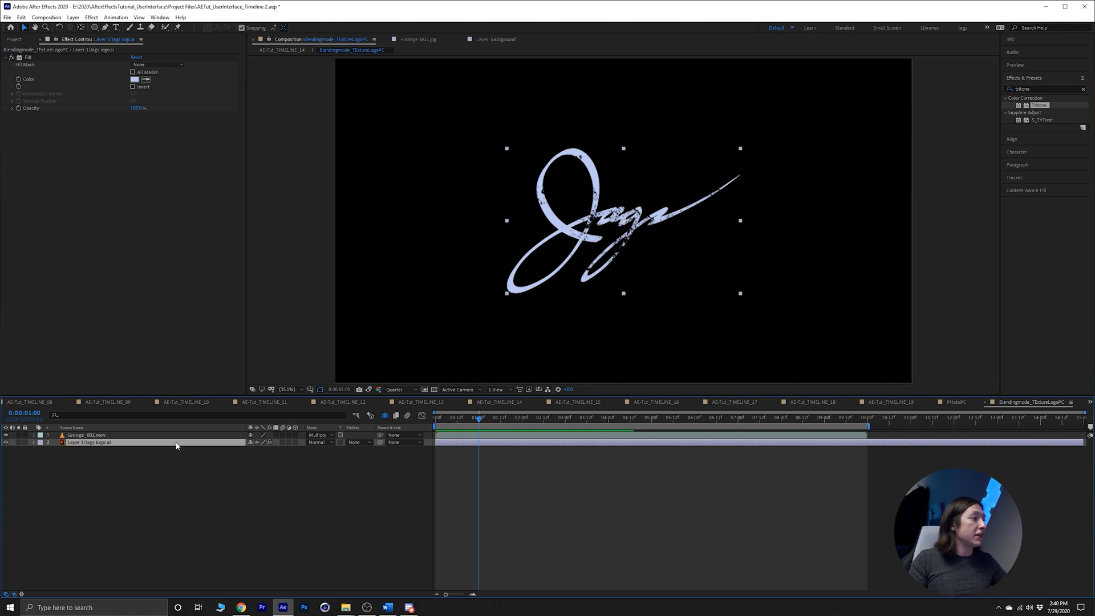
click(85, 434)
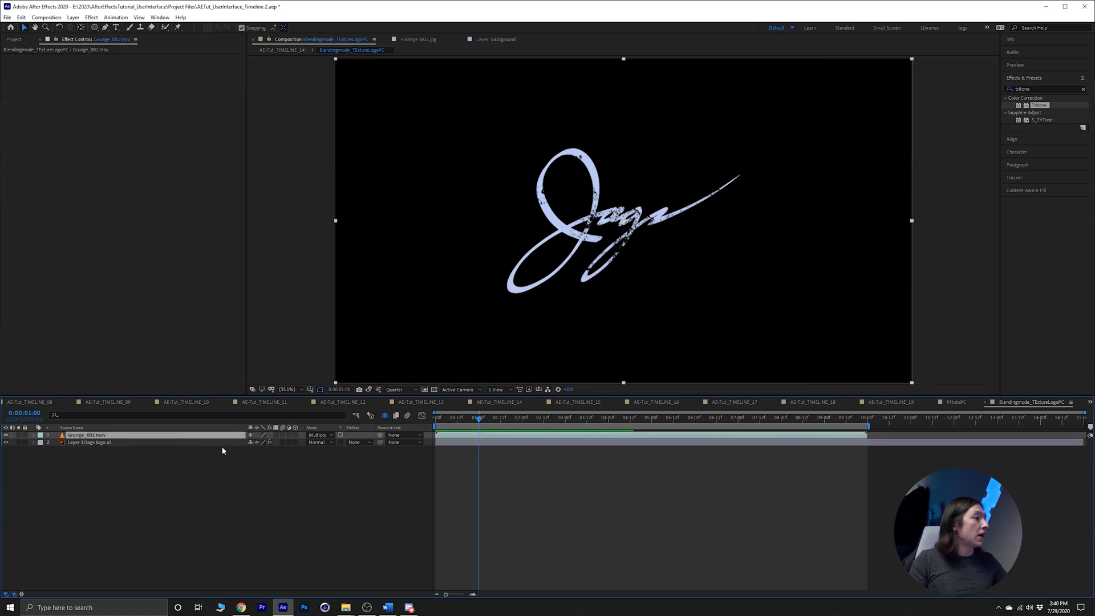
Step: Cycle Grunge_002.mov through Overlay, Soft Light, Alpha Add and Darker Color, settling on Linear Light
click(318, 434)
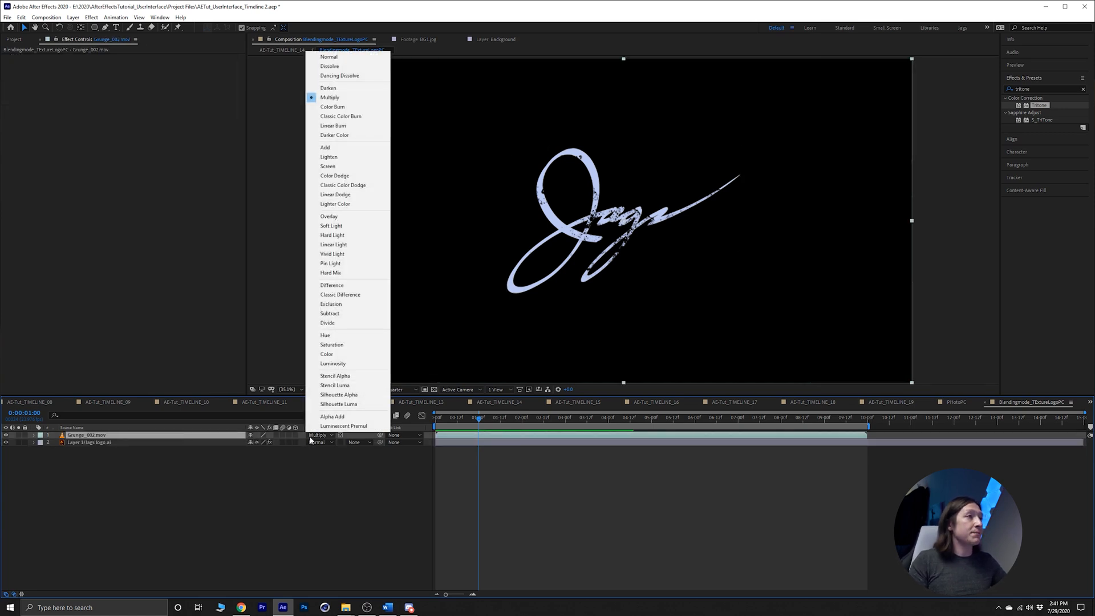
click(329, 215)
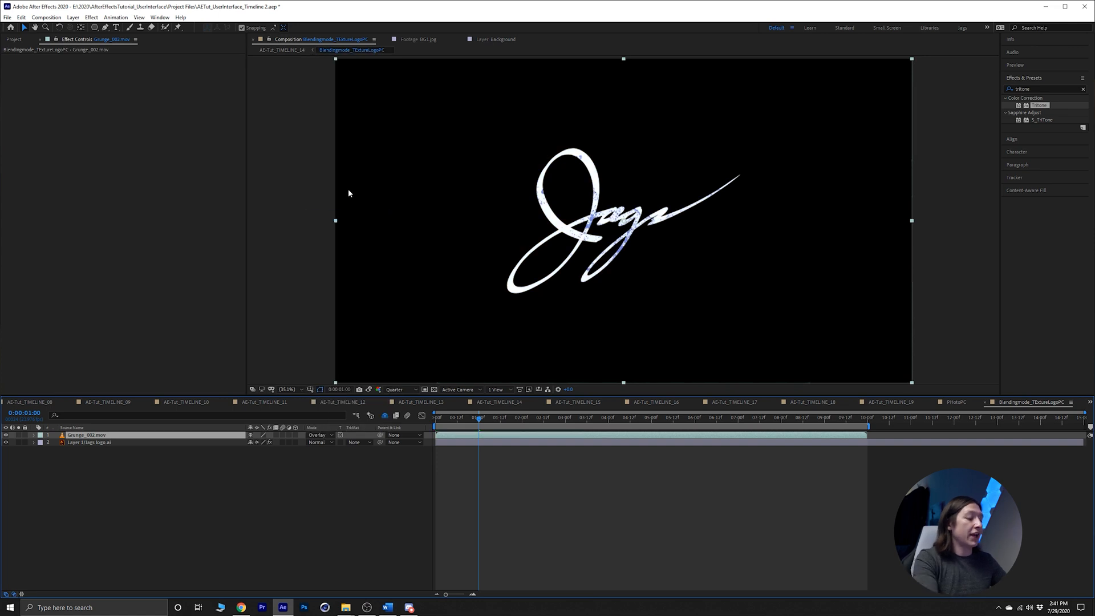
click(318, 435)
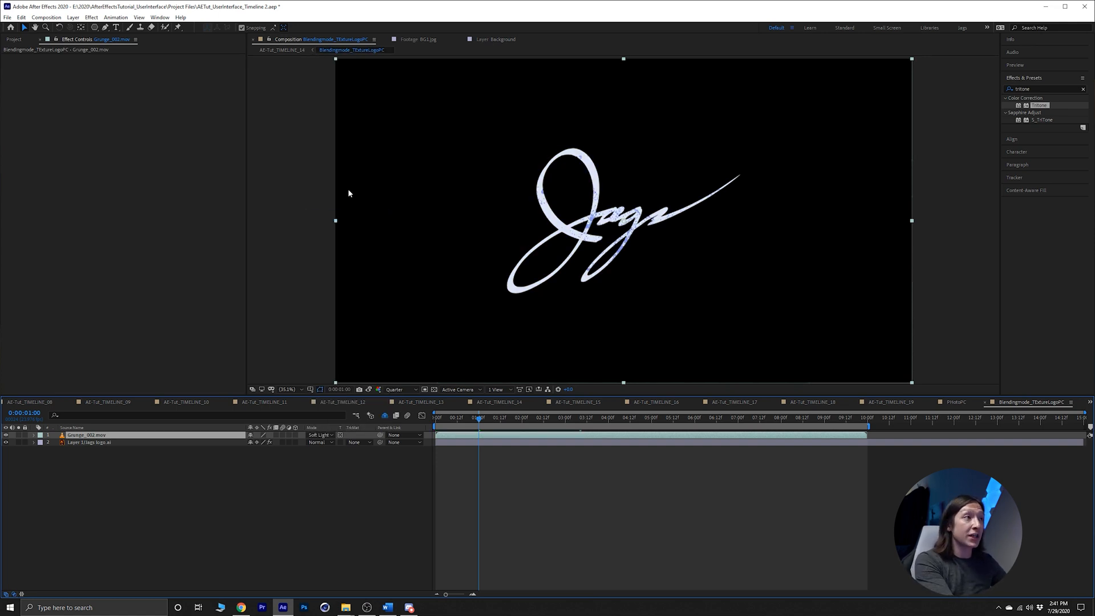
click(319, 435)
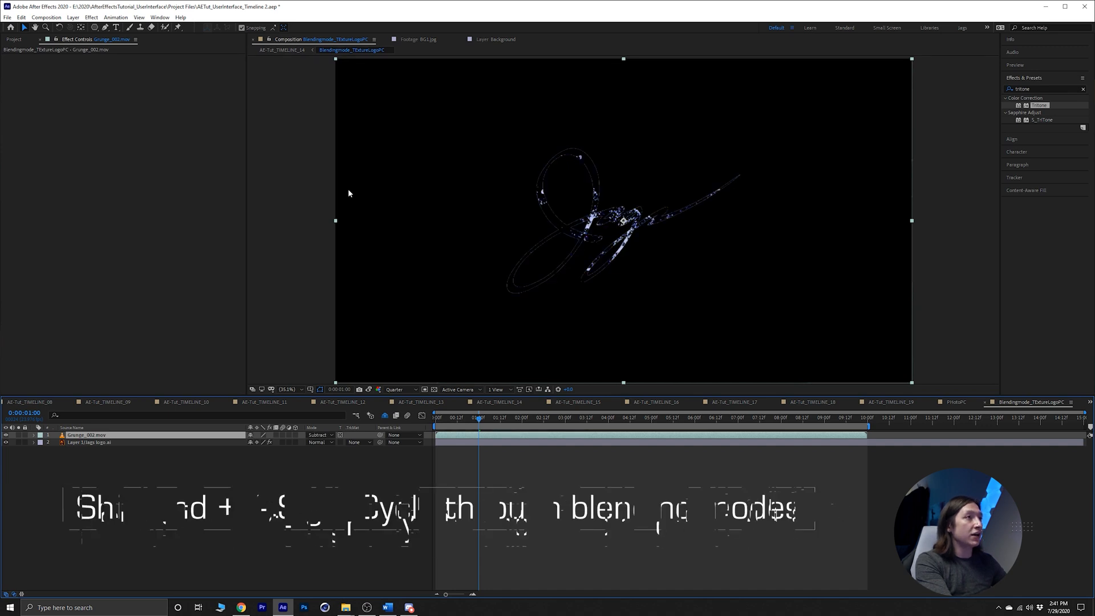
key(shift+=)
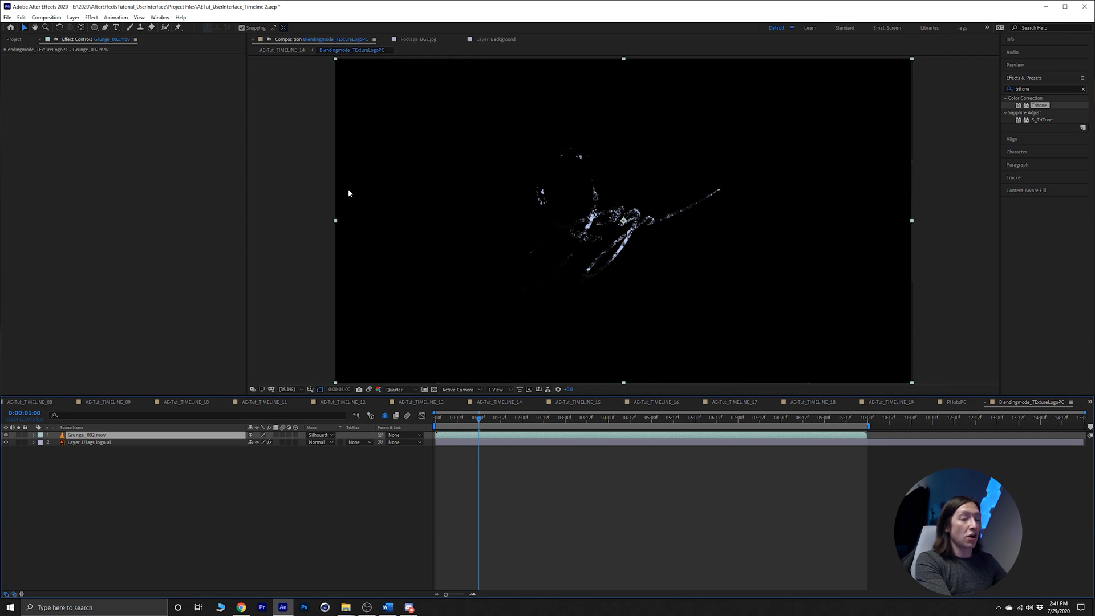
click(320, 435)
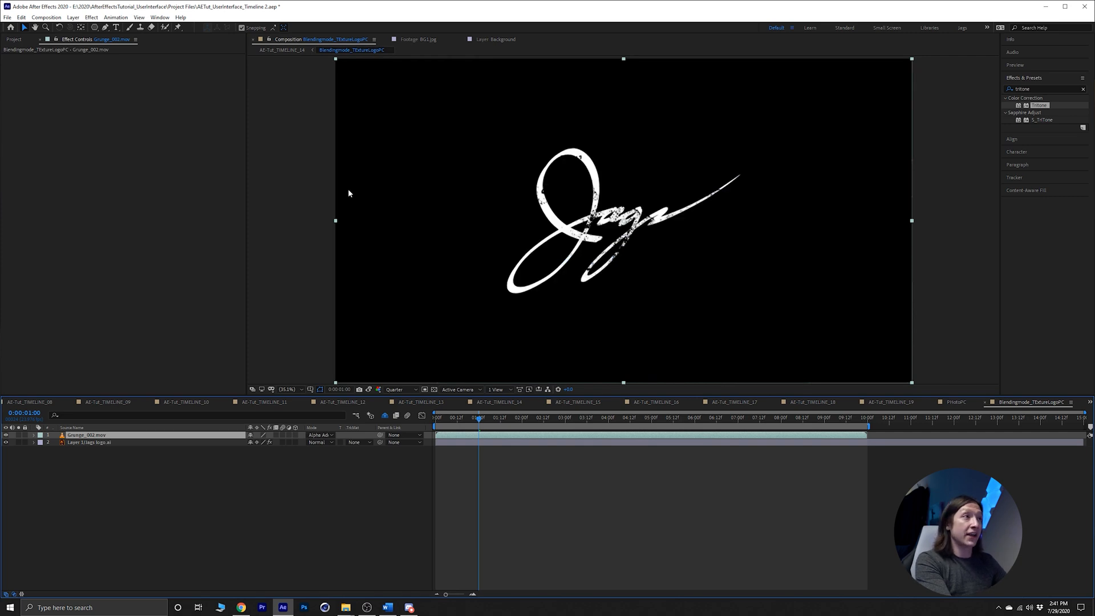
click(320, 435)
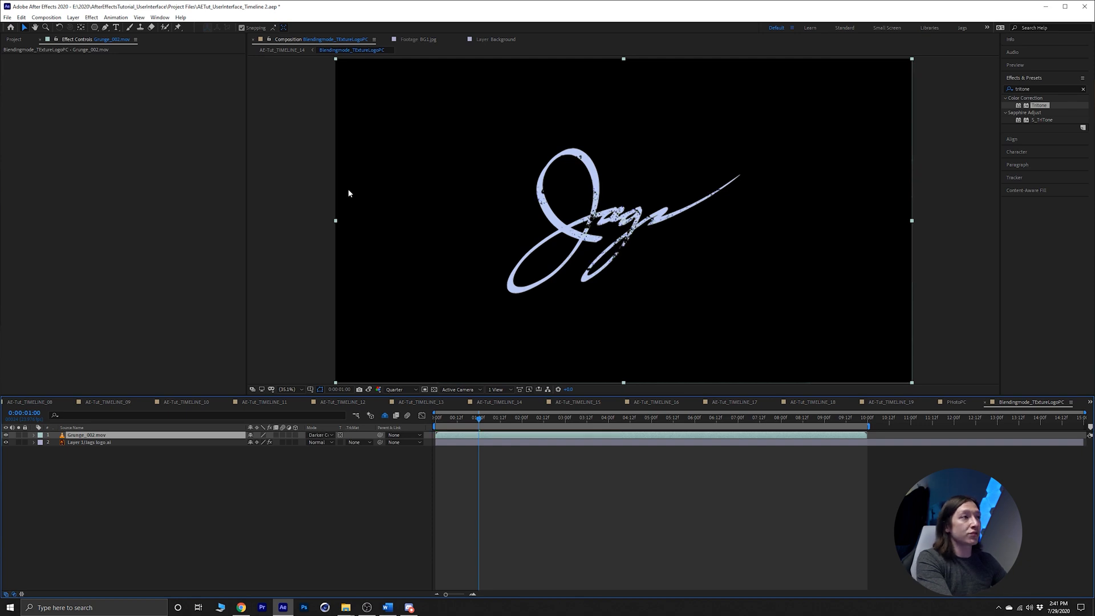
click(319, 434)
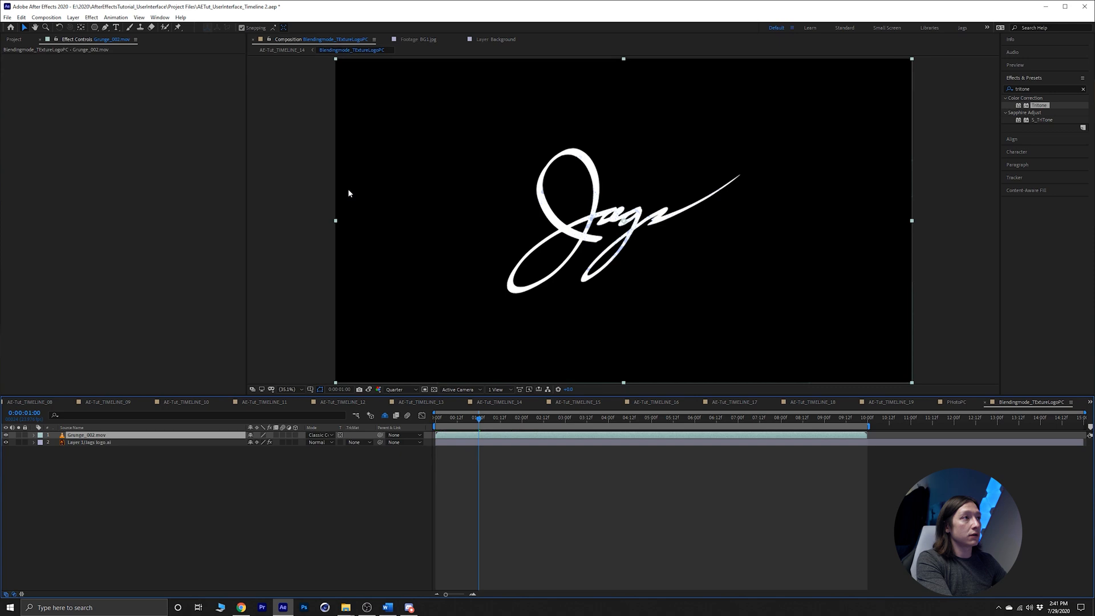
click(320, 435)
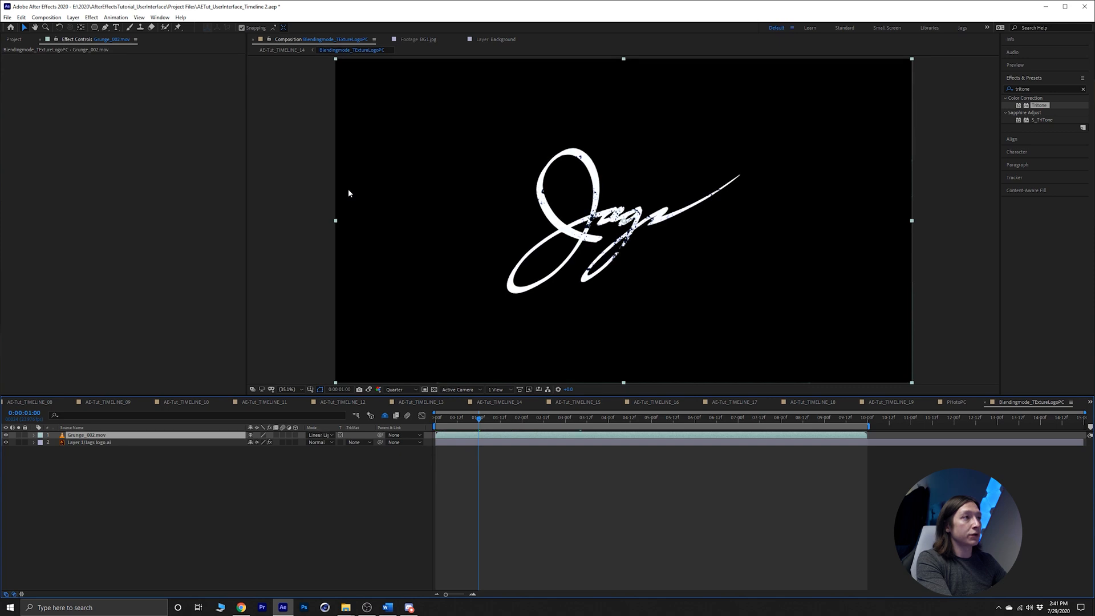
mouse_move(287, 99)
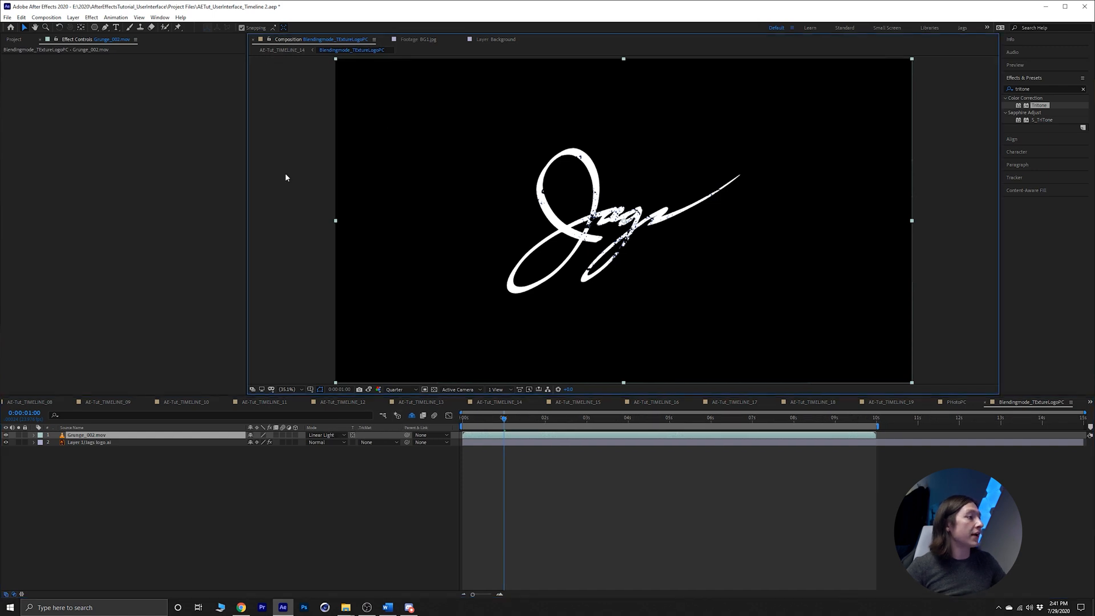
Step: In AE-Tut_TIMELINE_14, test the Saber layer's Mask Core alpha mode and render settings, then revert
click(499, 402)
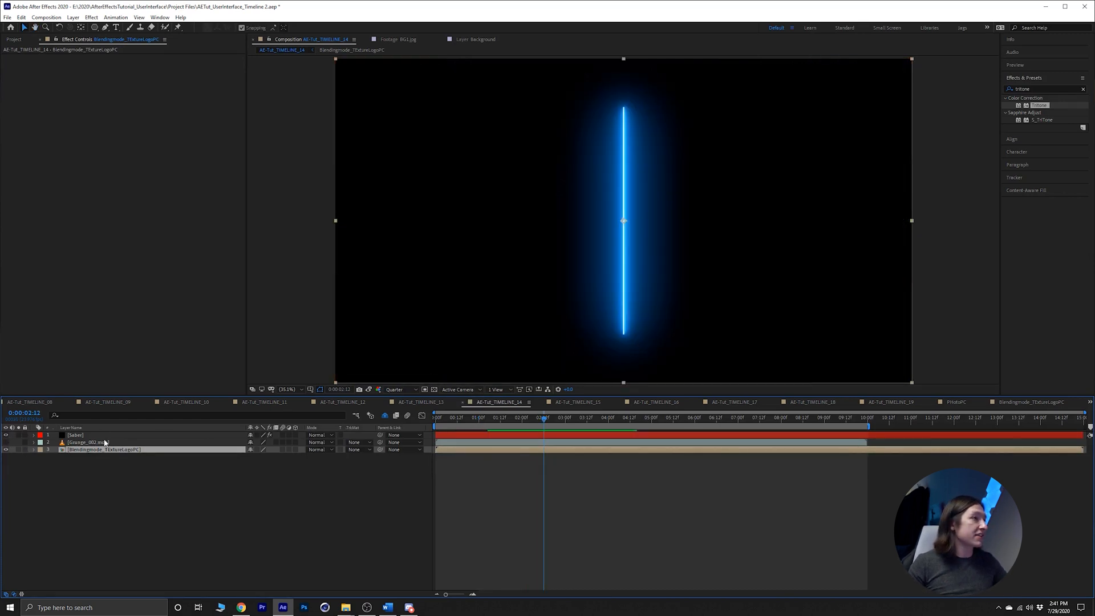
click(75, 435)
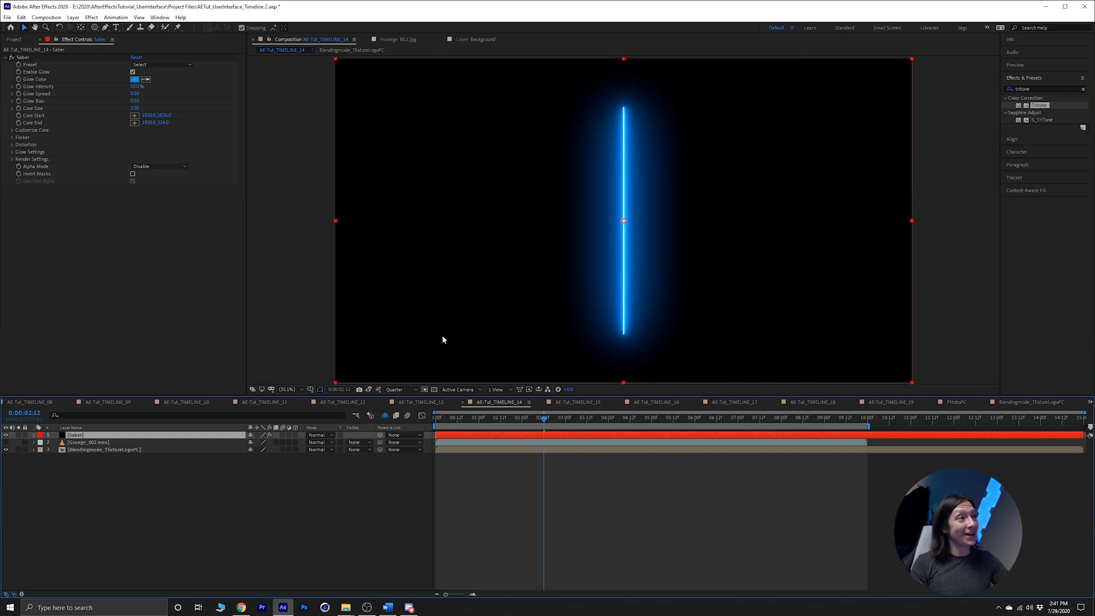
mouse_move(239, 223)
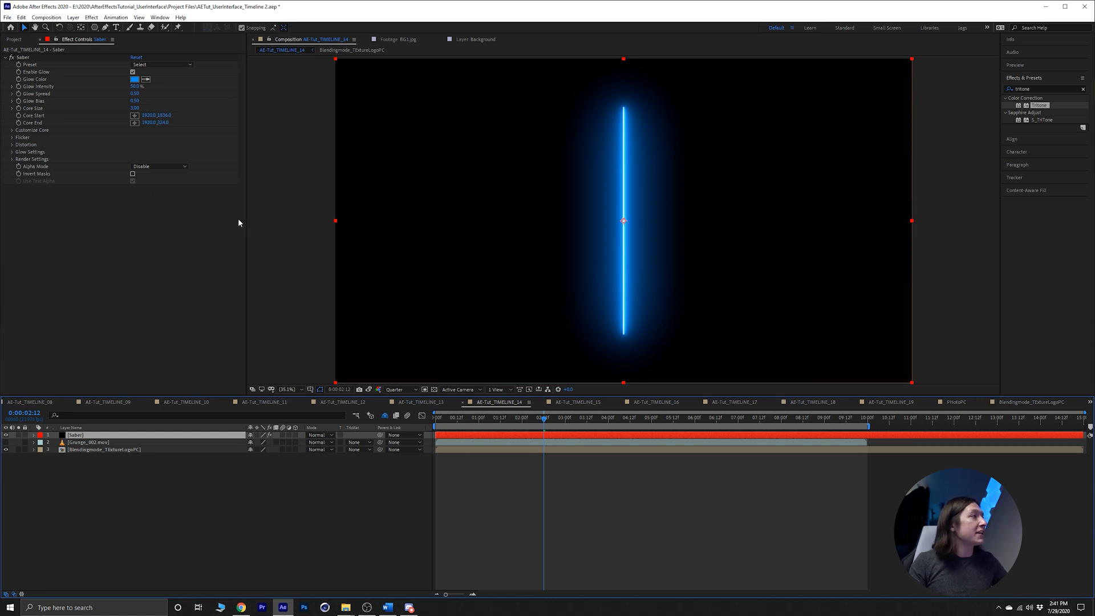
click(158, 166)
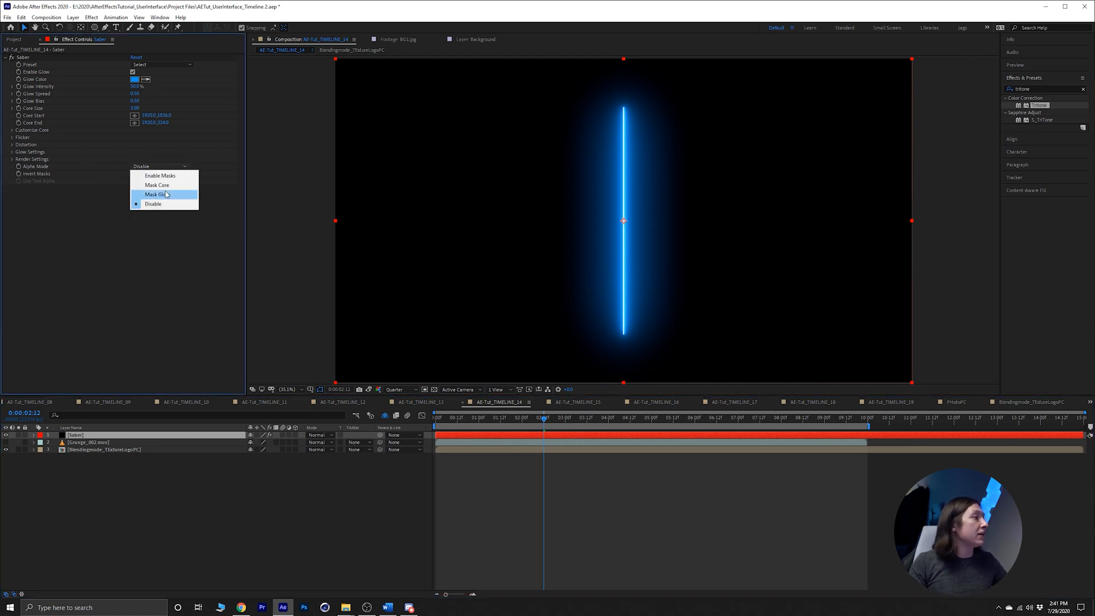
click(156, 194)
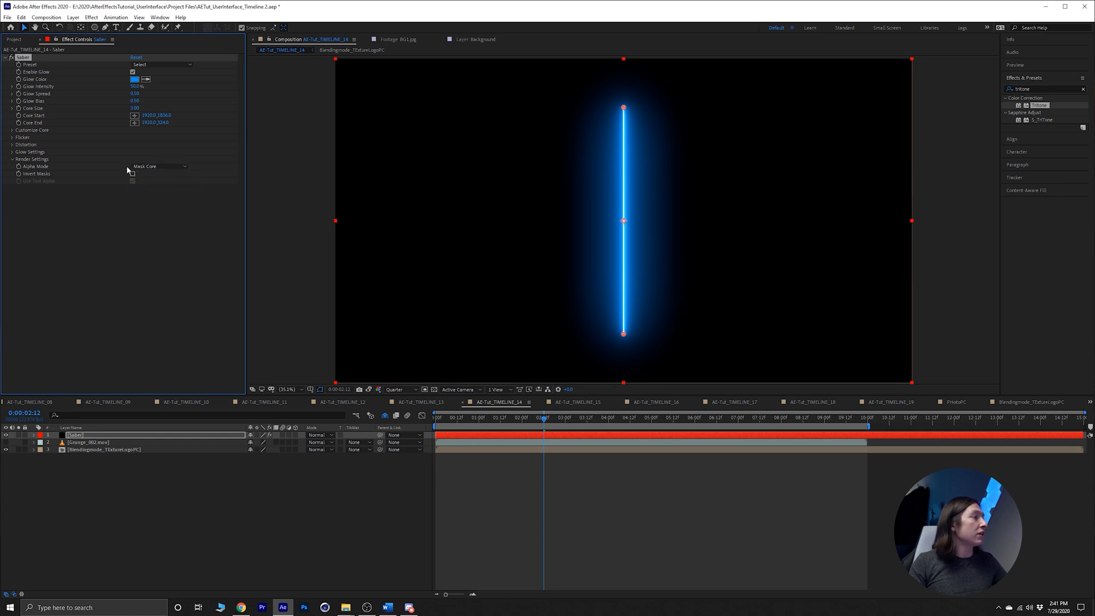
click(12, 159)
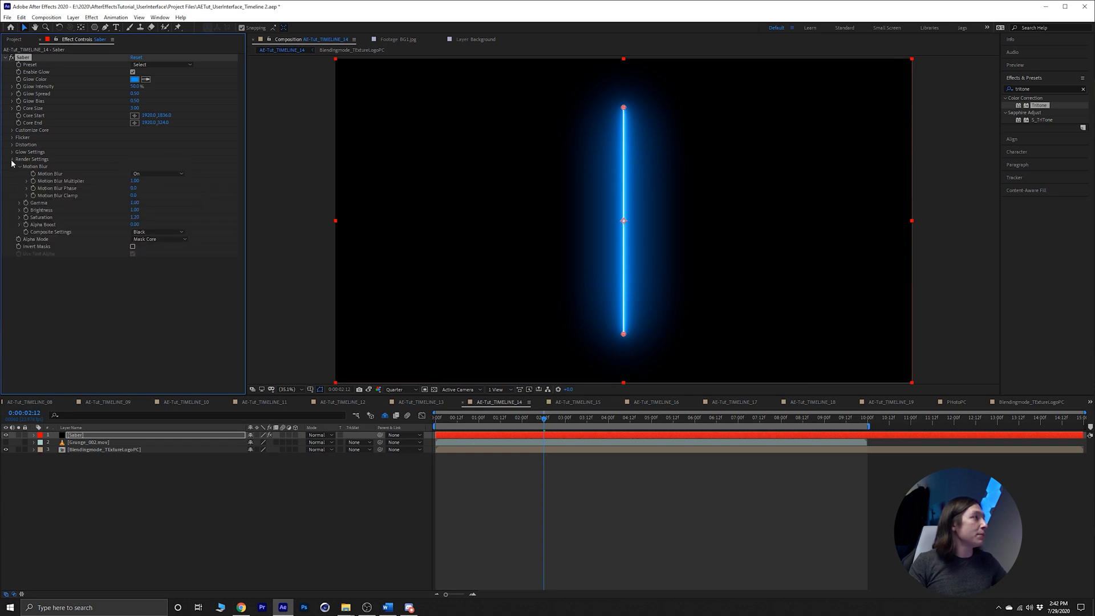
click(12, 165)
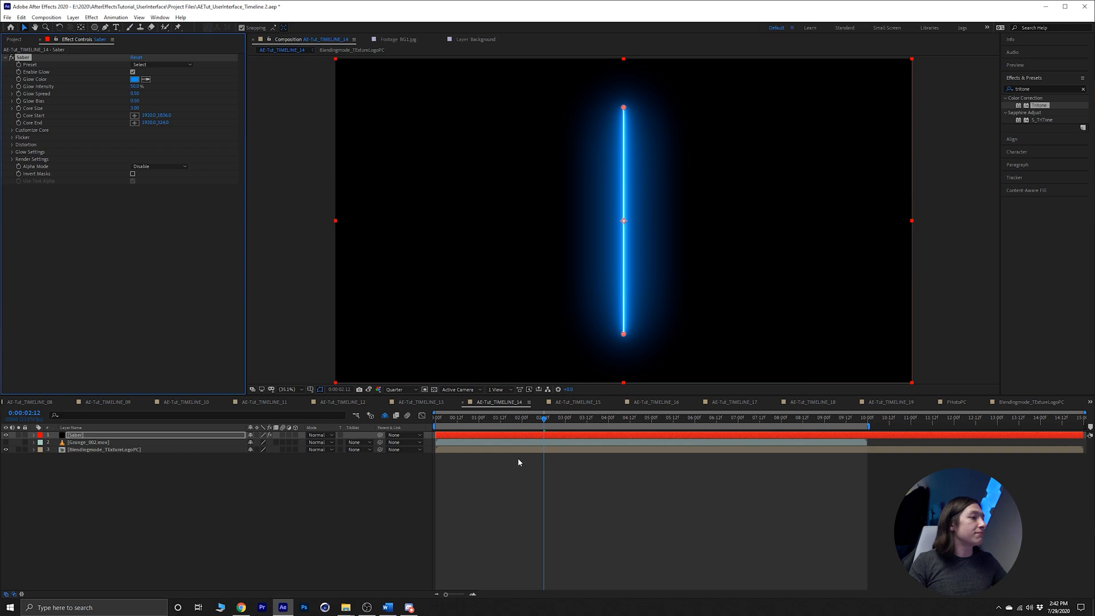
click(447, 417)
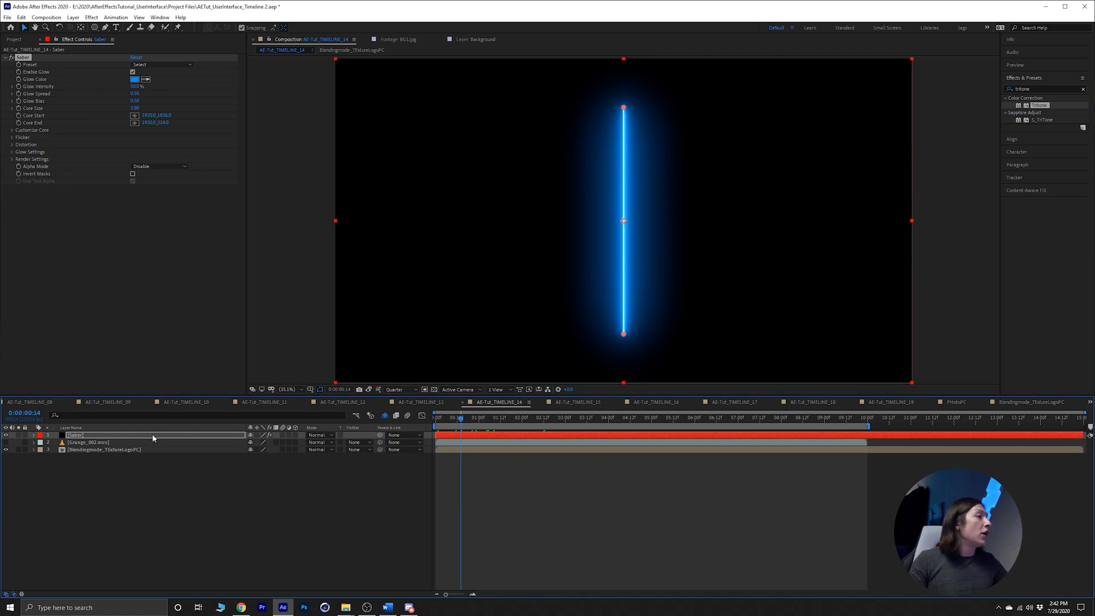
Step: Set the Saber layer to Screen mode and move the blade diagonally to the right
click(320, 435)
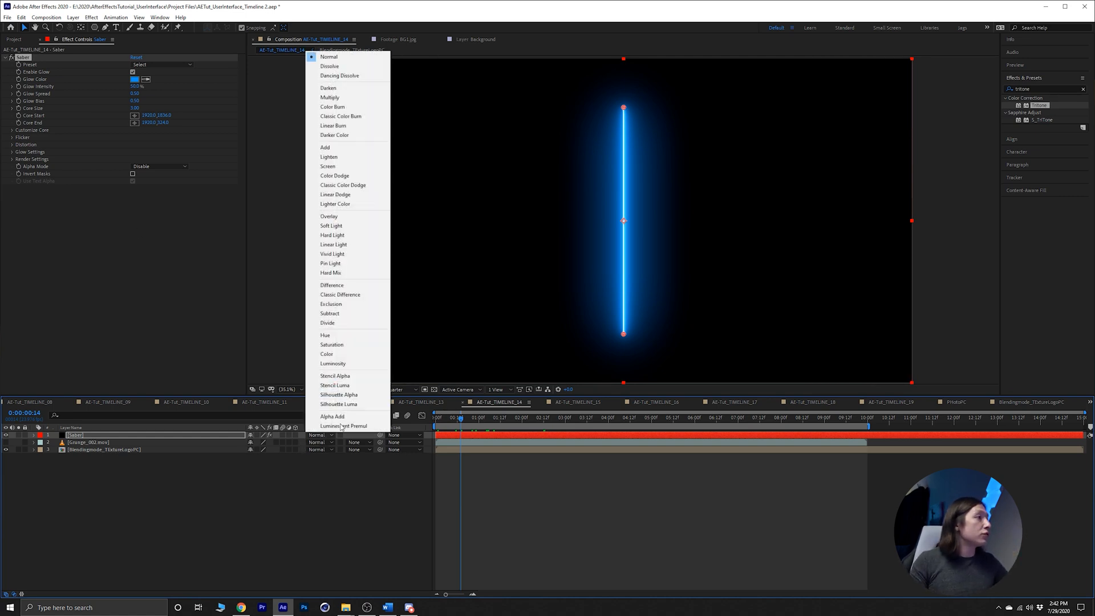
click(327, 166)
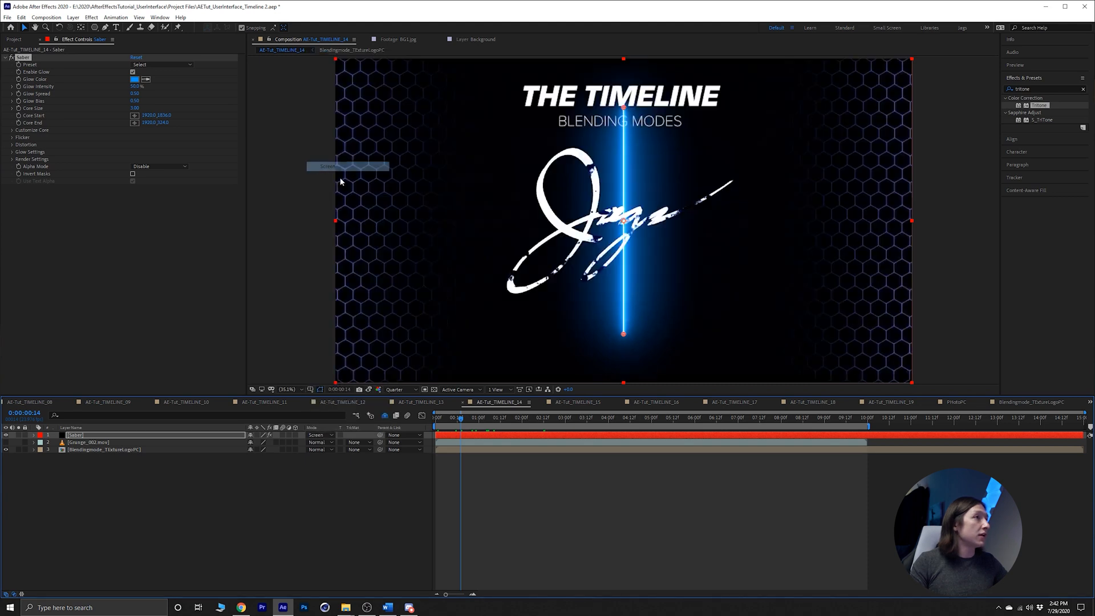
mouse_move(634, 337)
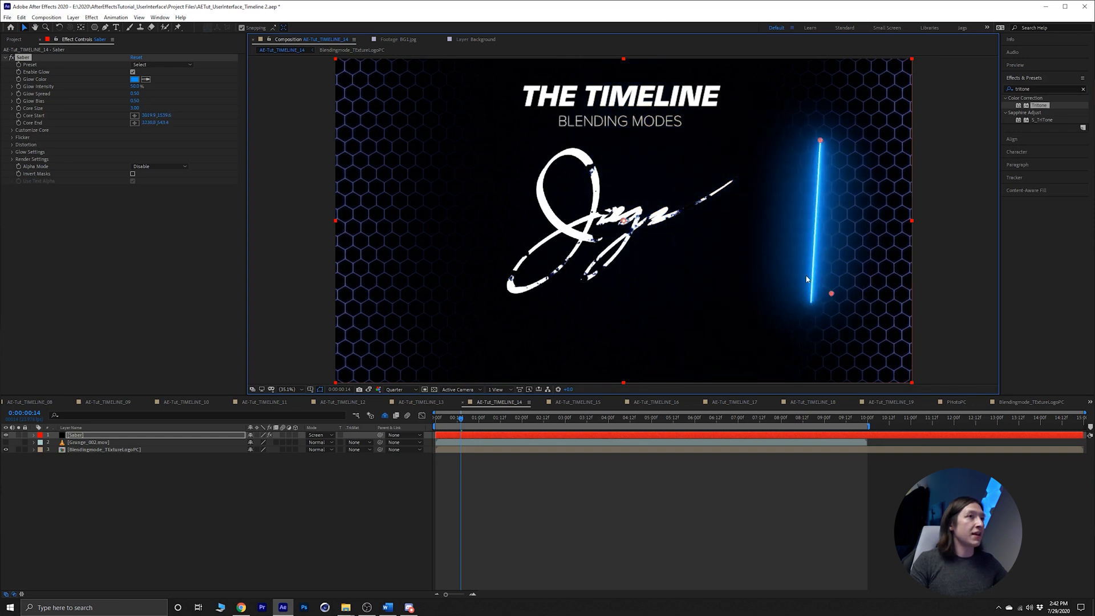
click(134, 468)
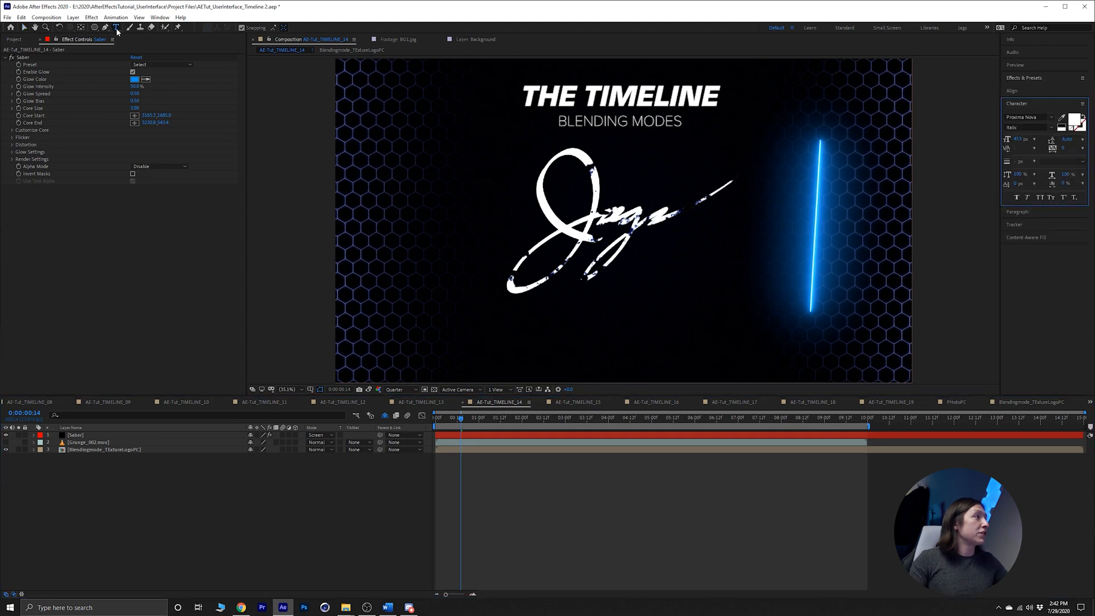
Step: Set Saber's Core Type to the JAGS text layer, raise Core Size to 1.40, and preview
click(116, 27)
text(JAGS)
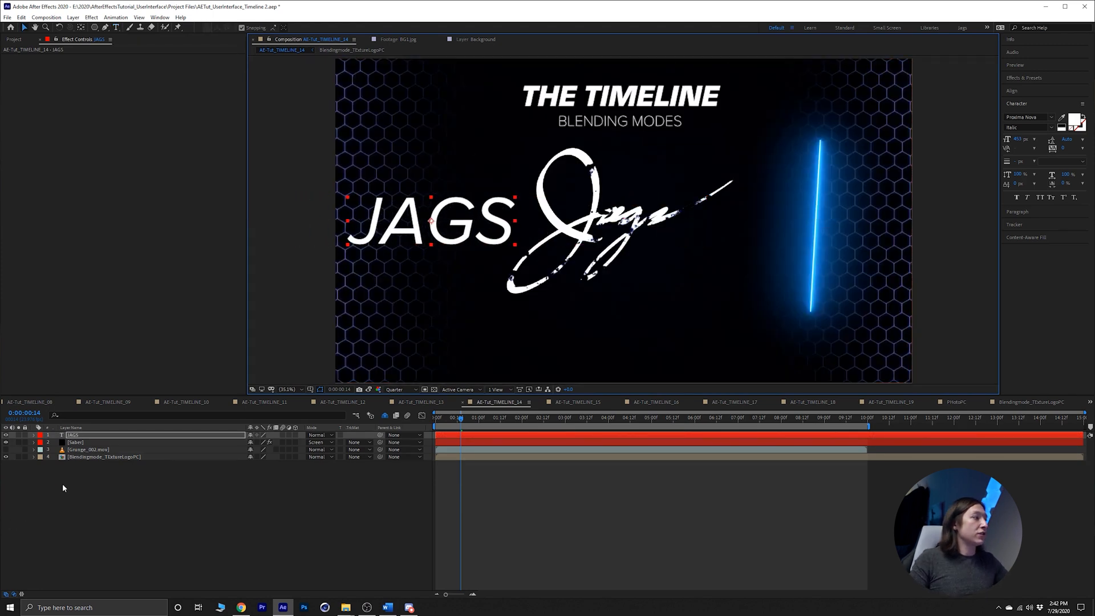
click(76, 442)
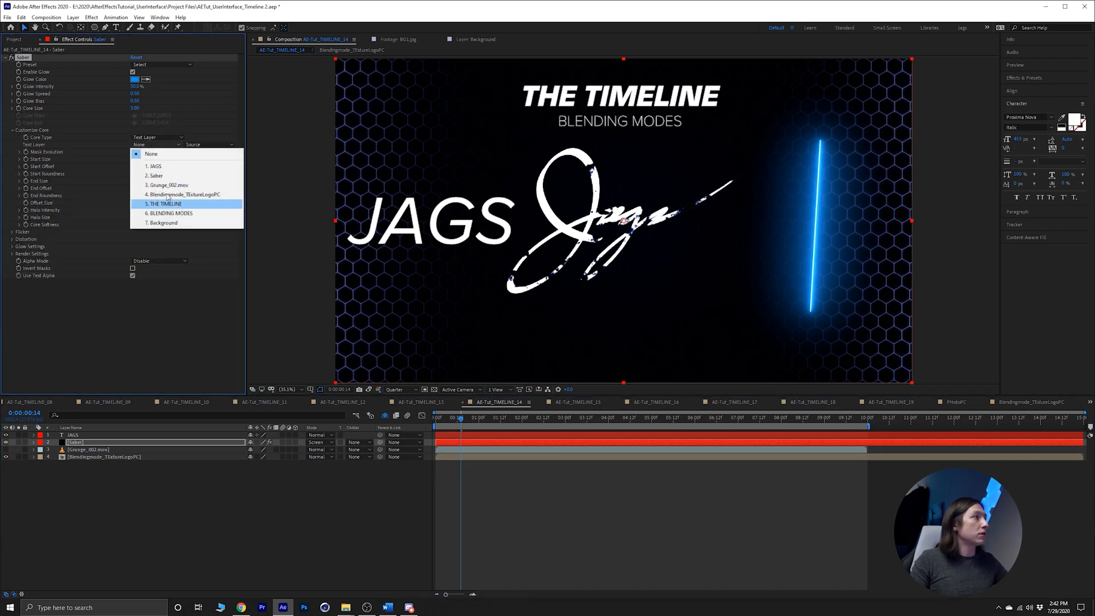
mouse_move(155, 166)
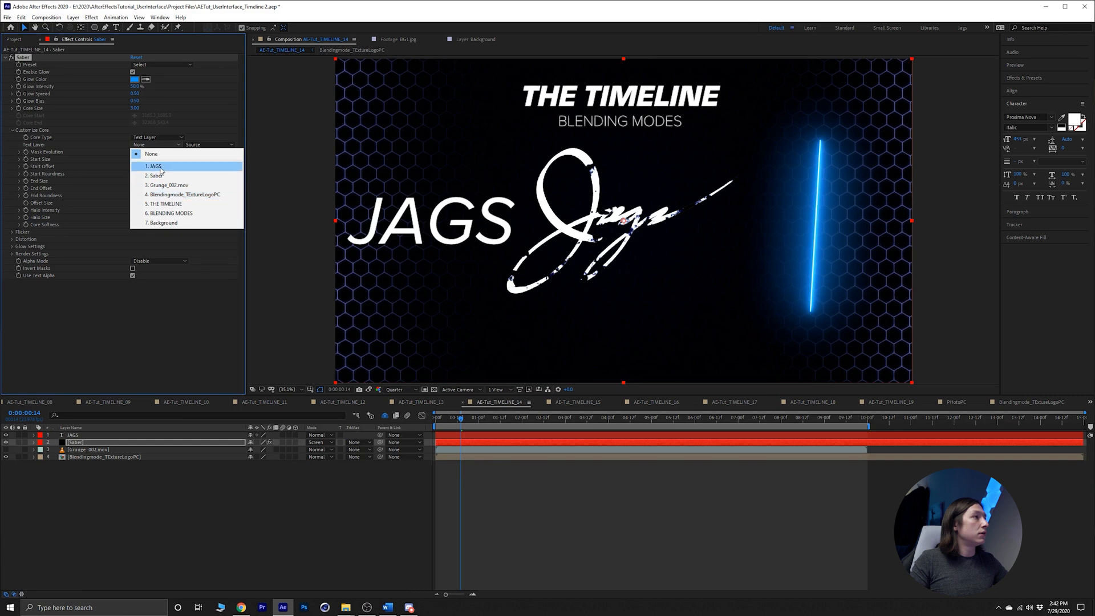
click(153, 166)
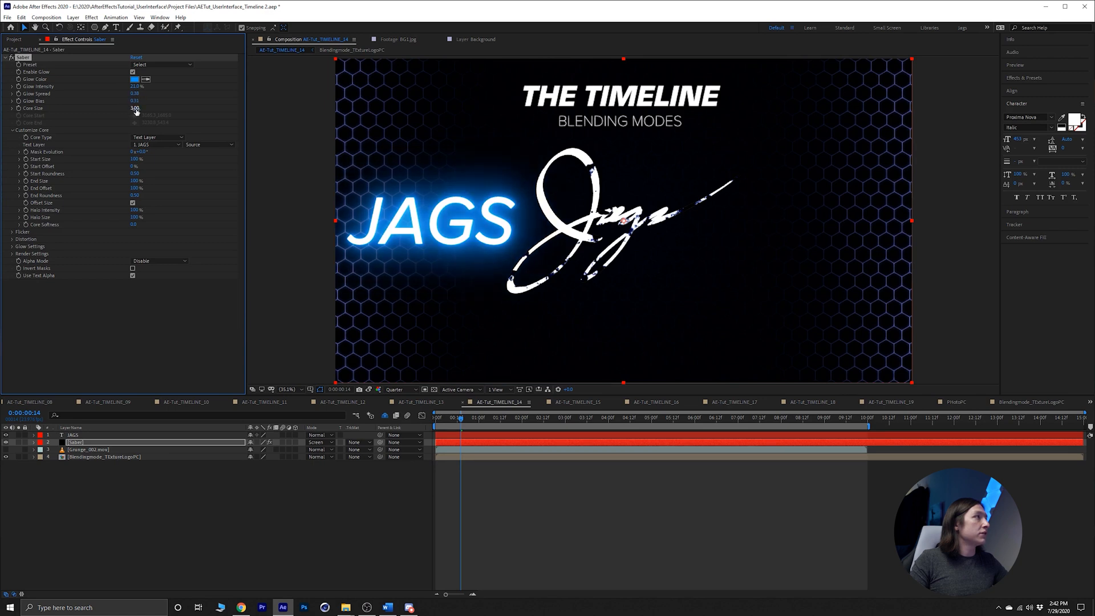
drag(134, 107, 134, 108)
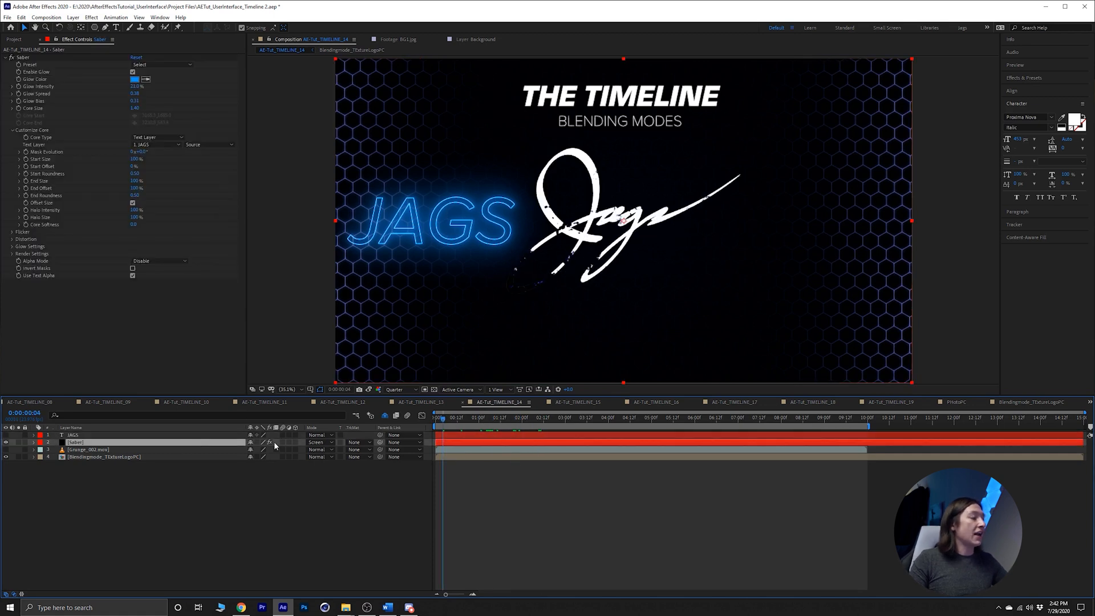
click(319, 442)
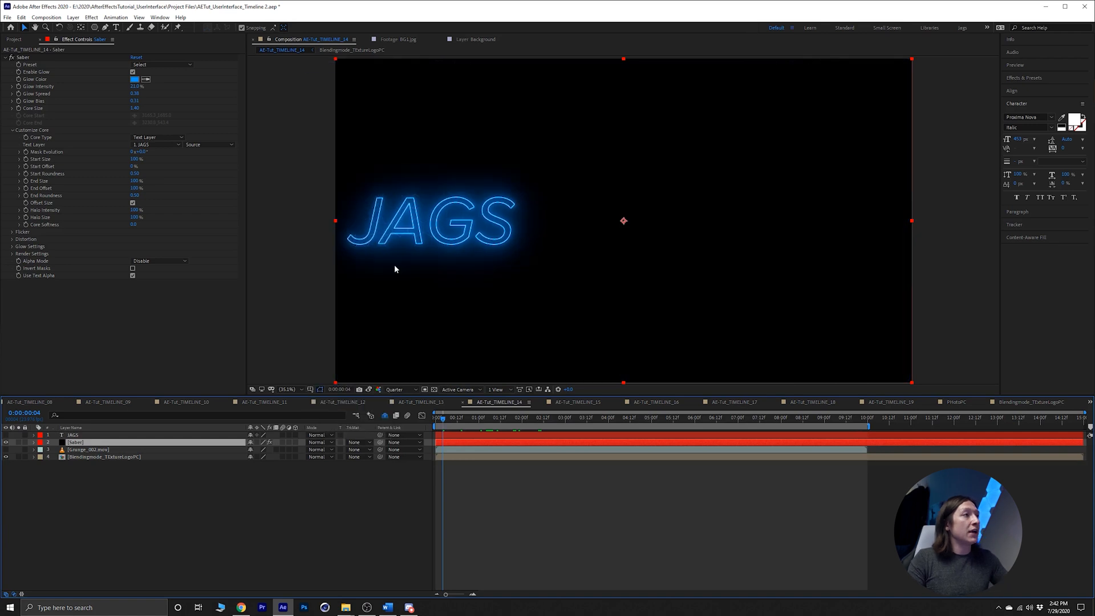
click(319, 442)
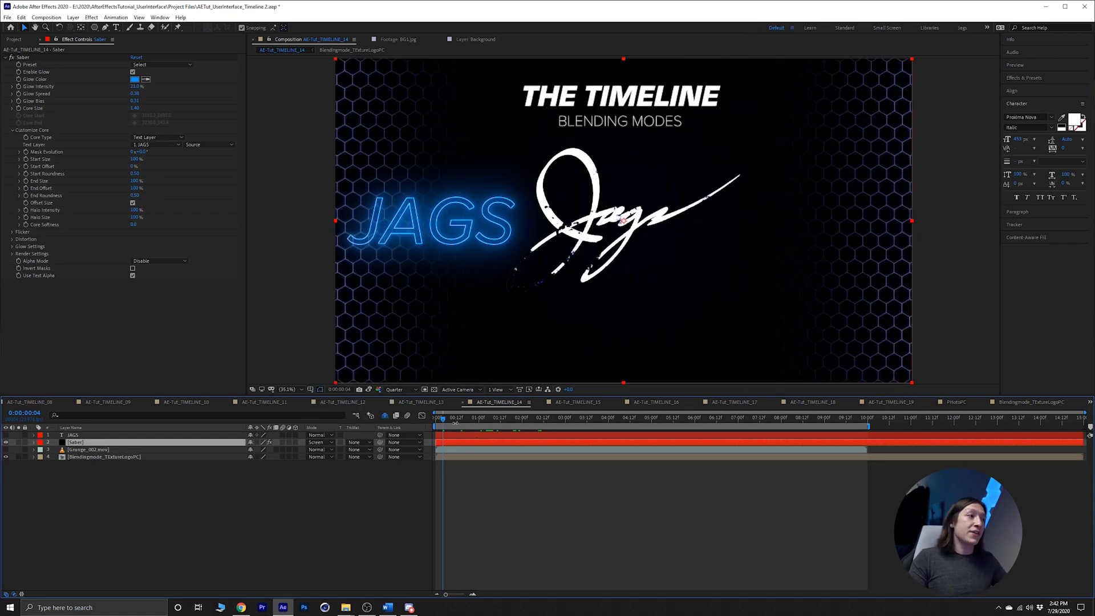
click(476, 417)
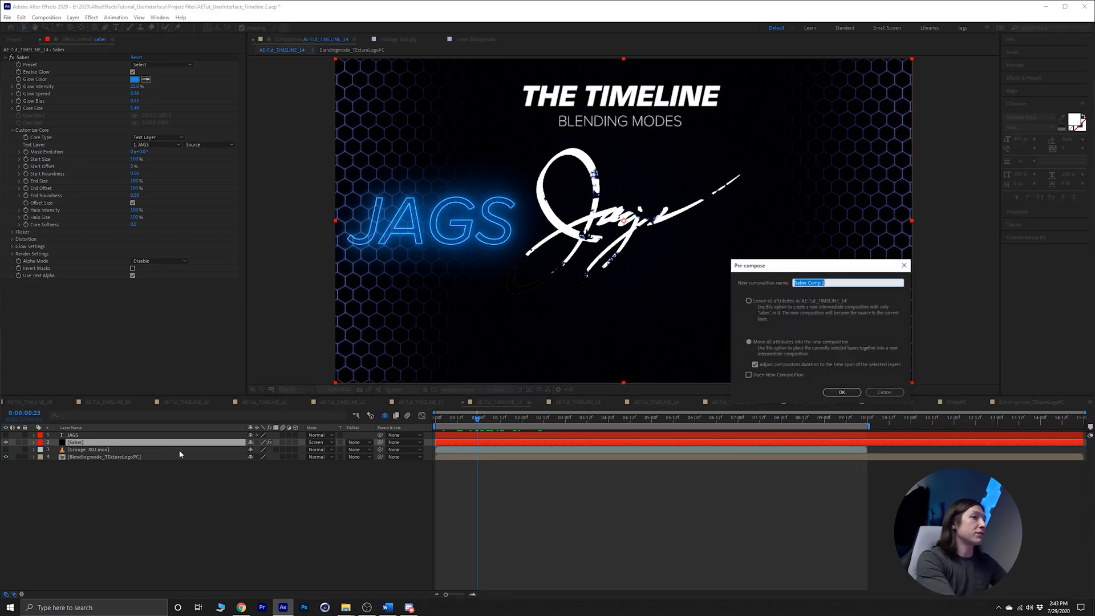
Step: Pre-compose the Saber layer into a composition named 'Saber', then select the grunge layer
text(Saber)
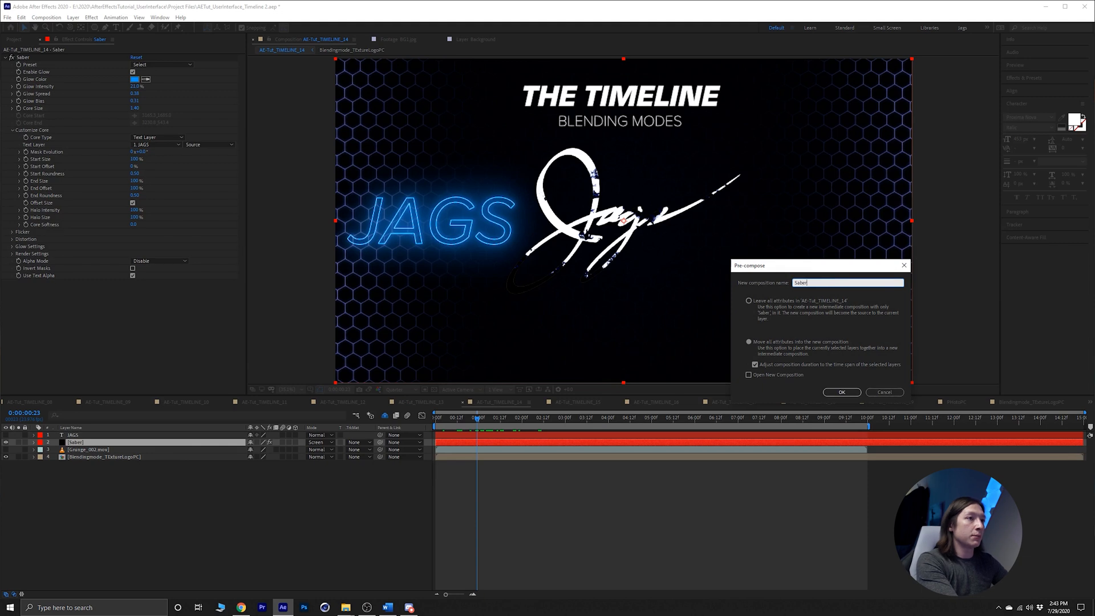
click(840, 392)
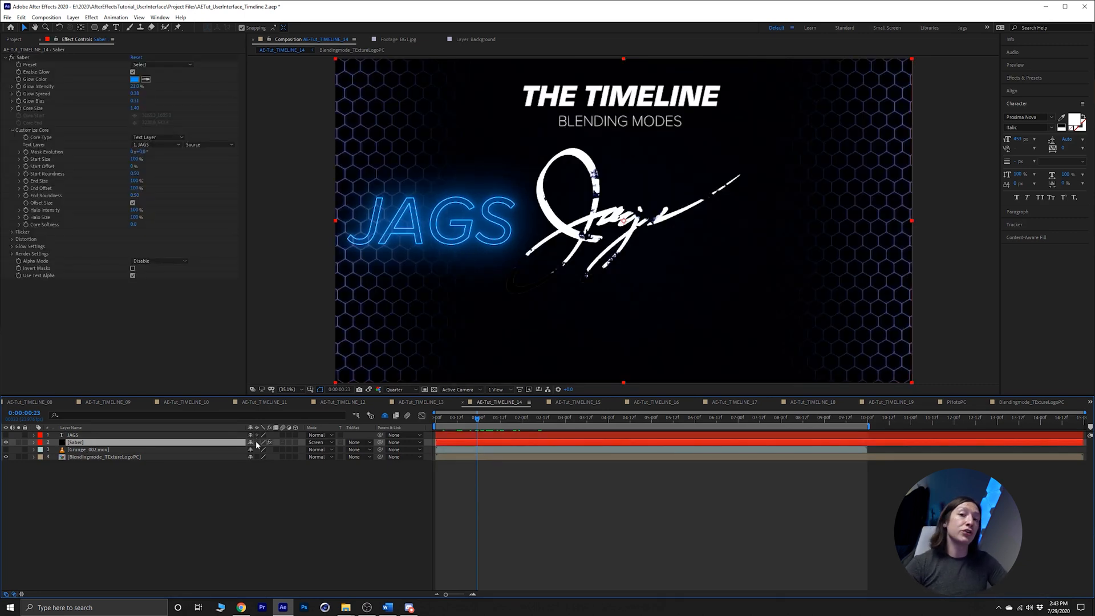
click(318, 442)
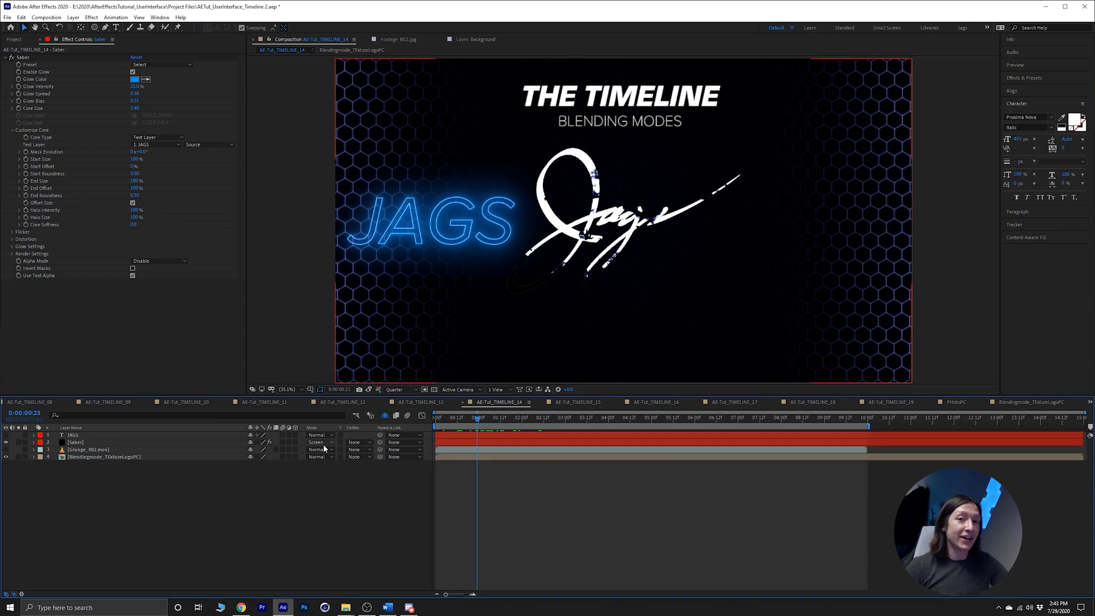
click(86, 448)
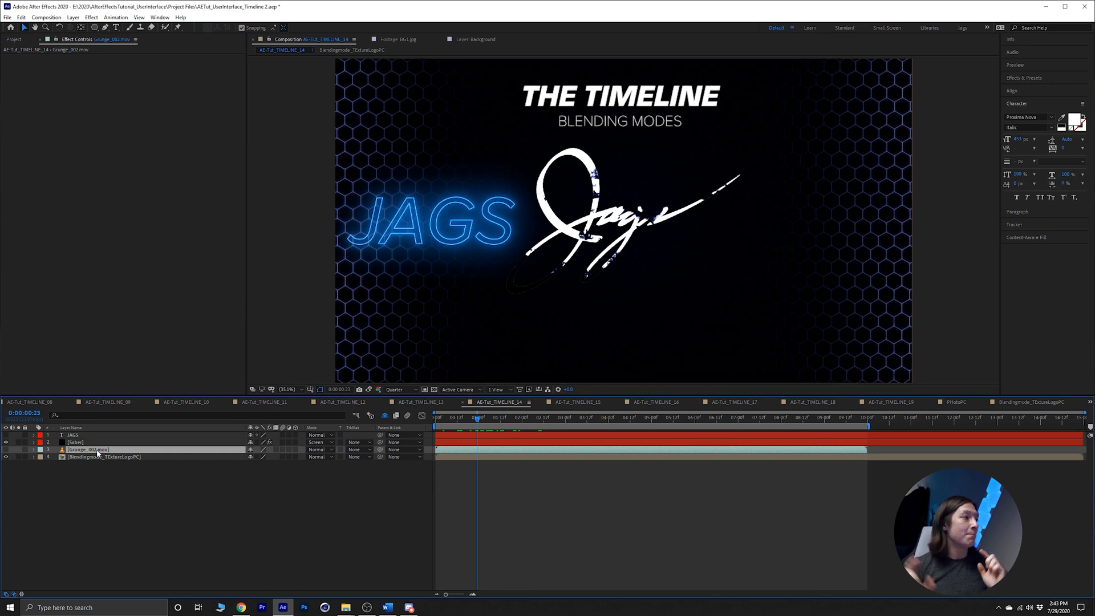
mouse_move(283, 452)
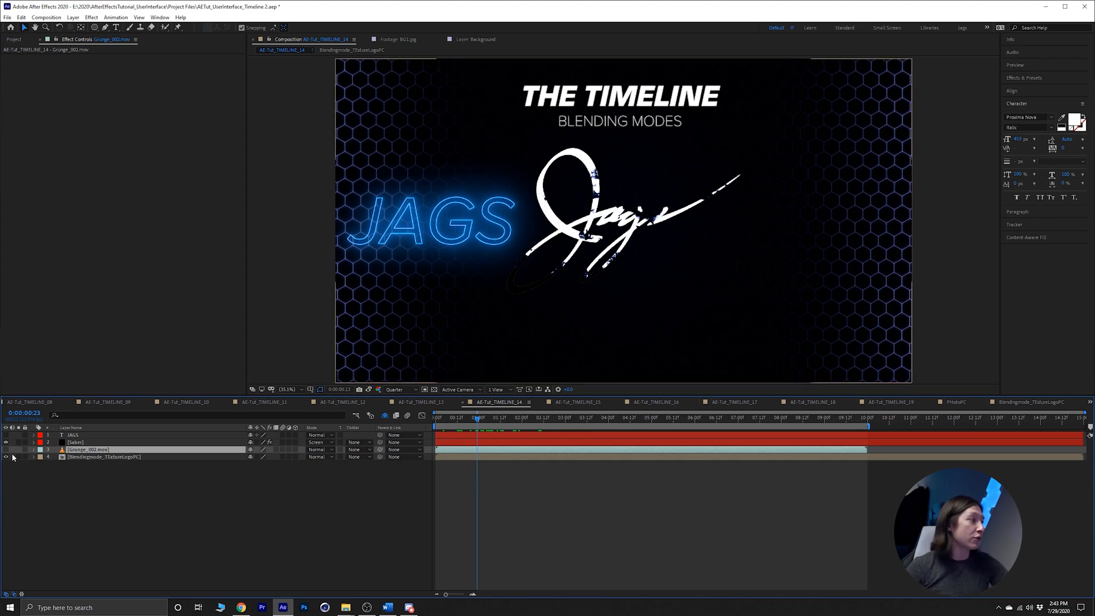
Step: Make Grunge_002.mov visible and set its blend mode to Multiply
click(6, 435)
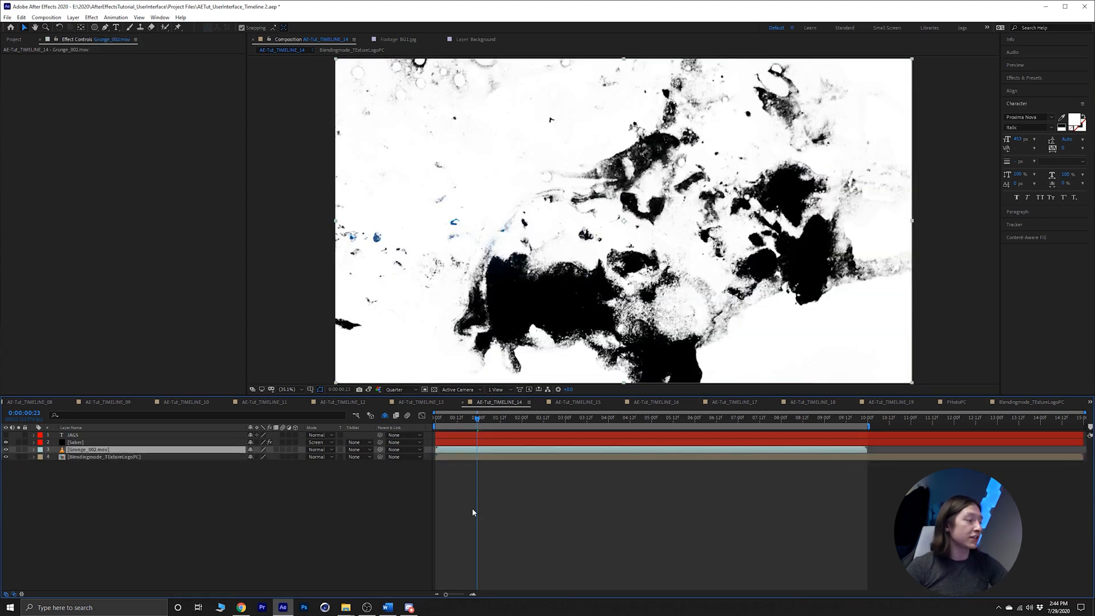
click(319, 442)
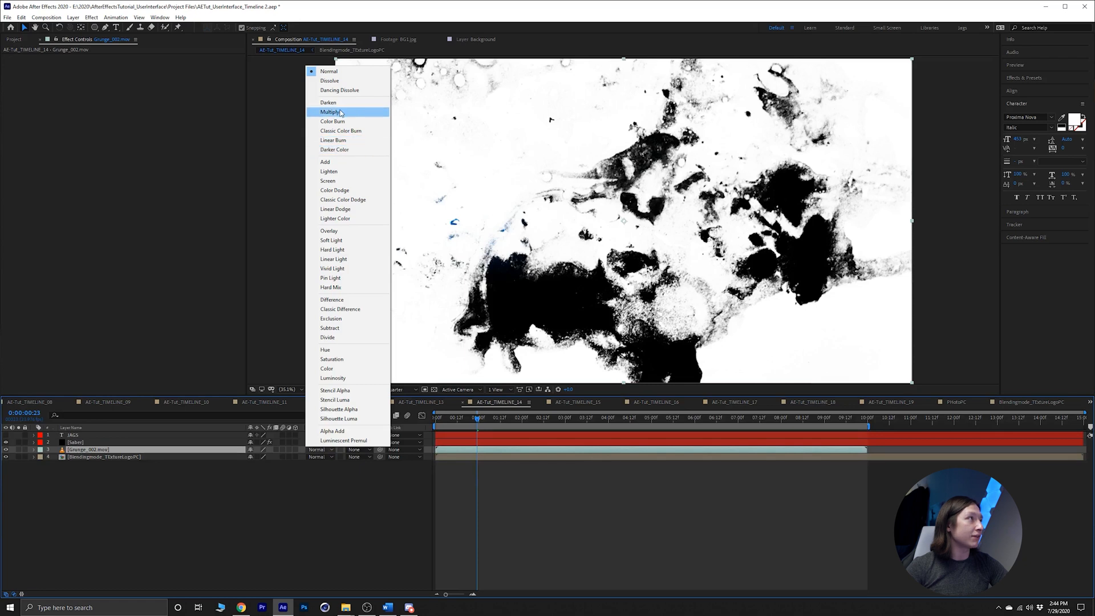
click(331, 112)
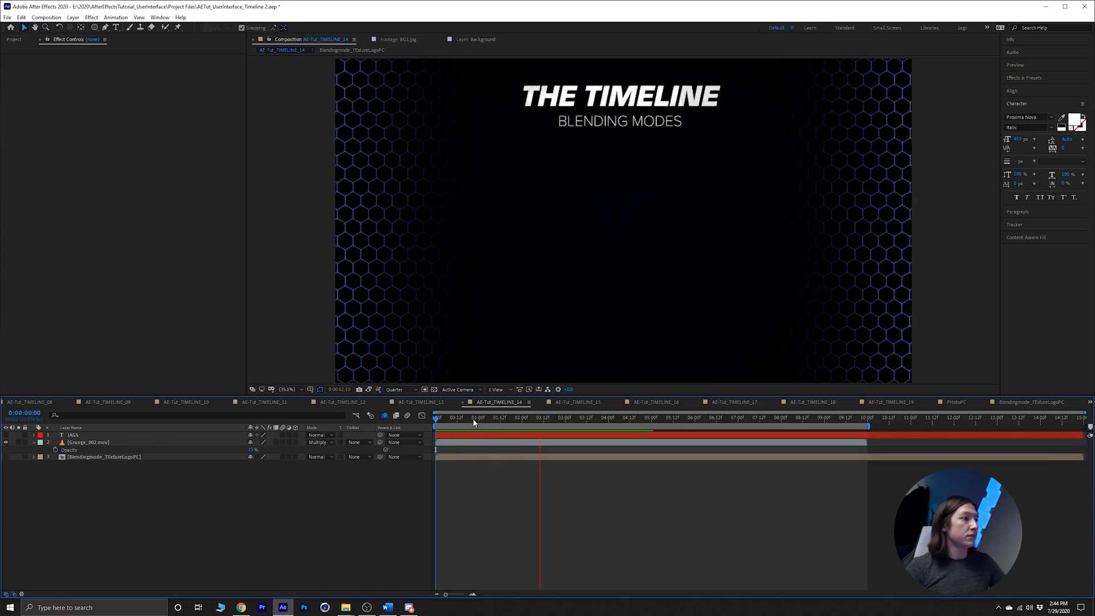
Step: Lower the grunge layer's opacity and switch its blend mode to Screen
click(473, 417)
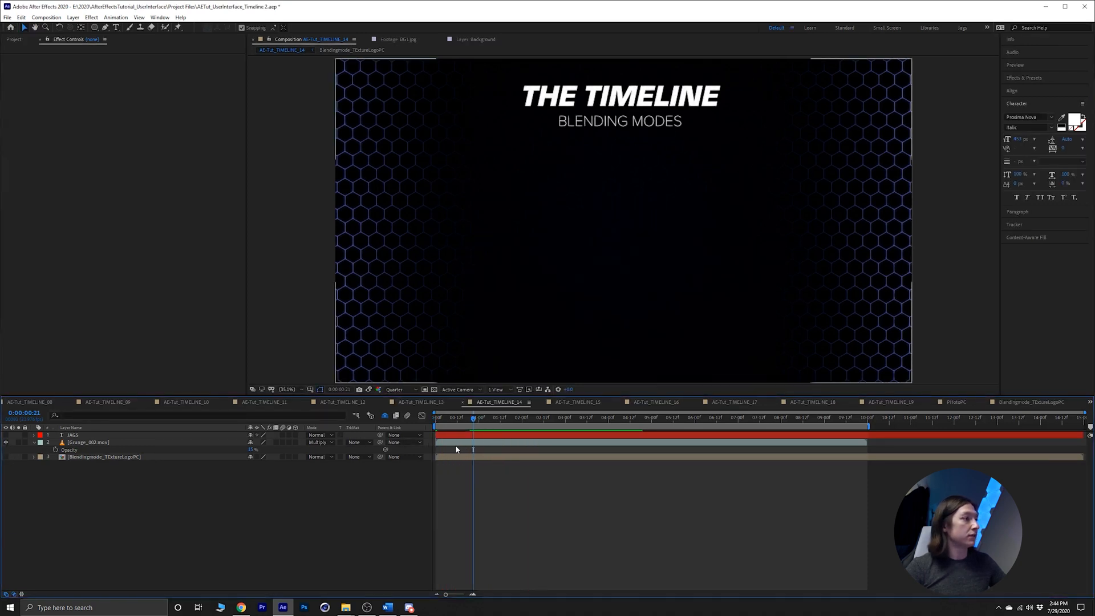
click(88, 442)
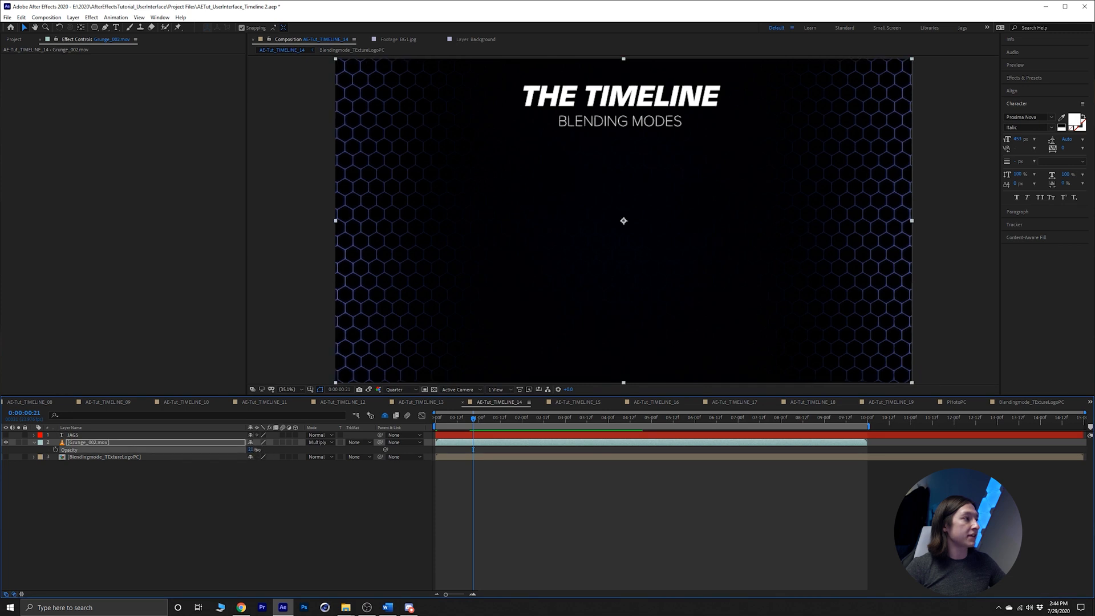
click(319, 443)
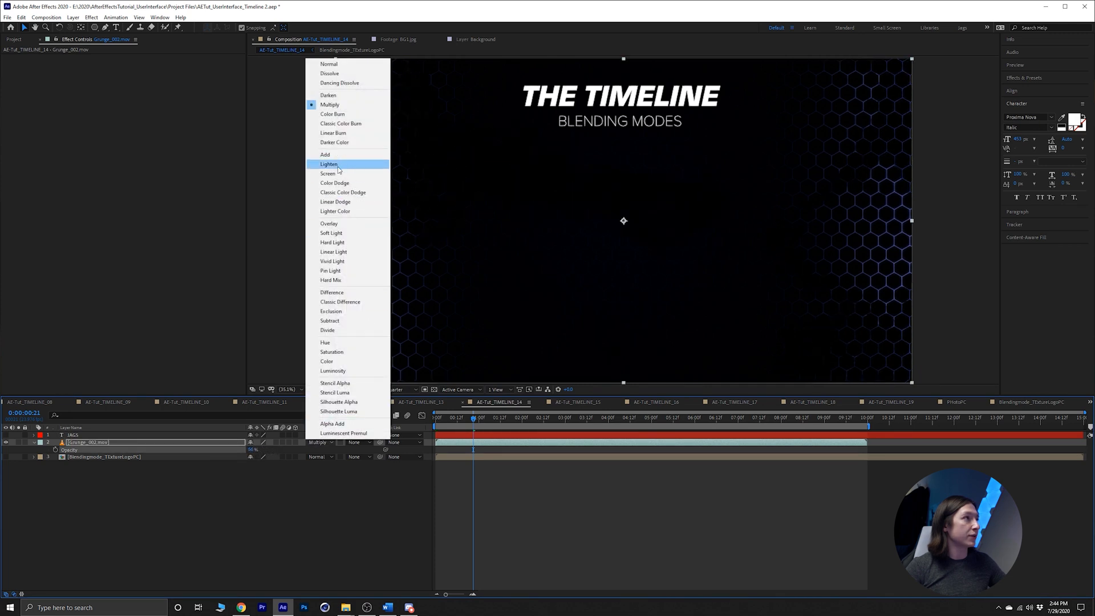
click(328, 172)
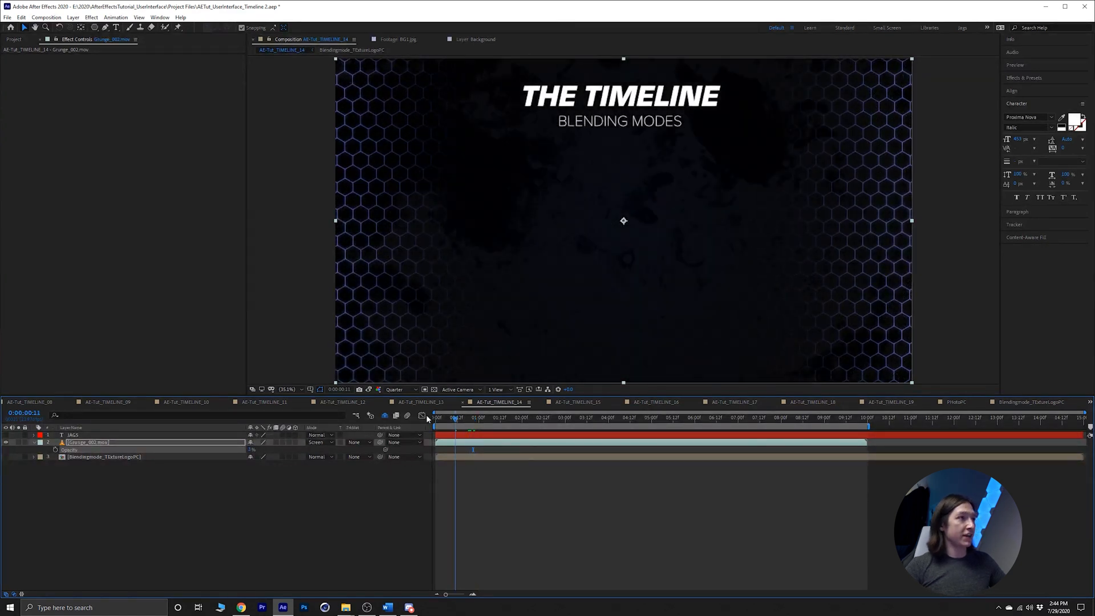
click(470, 417)
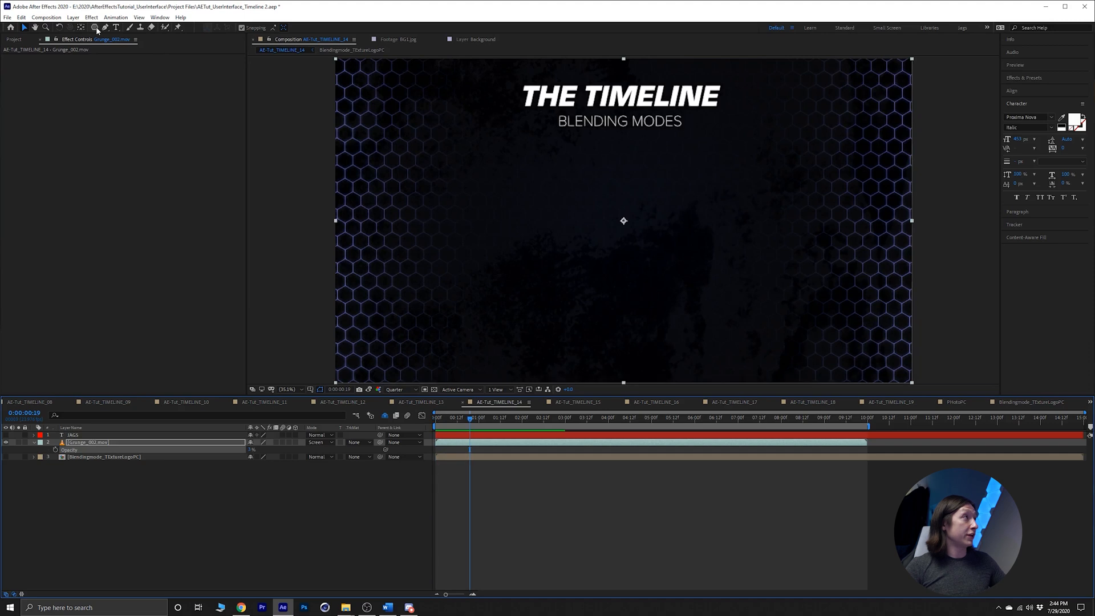
mouse_move(96, 27)
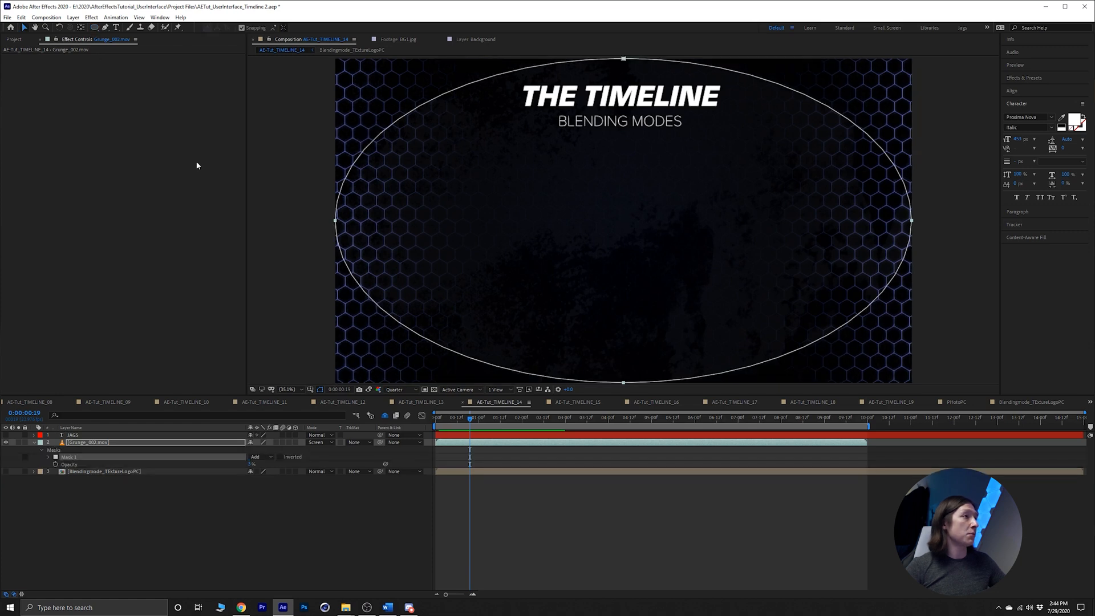
Step: Invert the grunge layer's elliptical mask and feather it to about 440 pixels
click(62, 471)
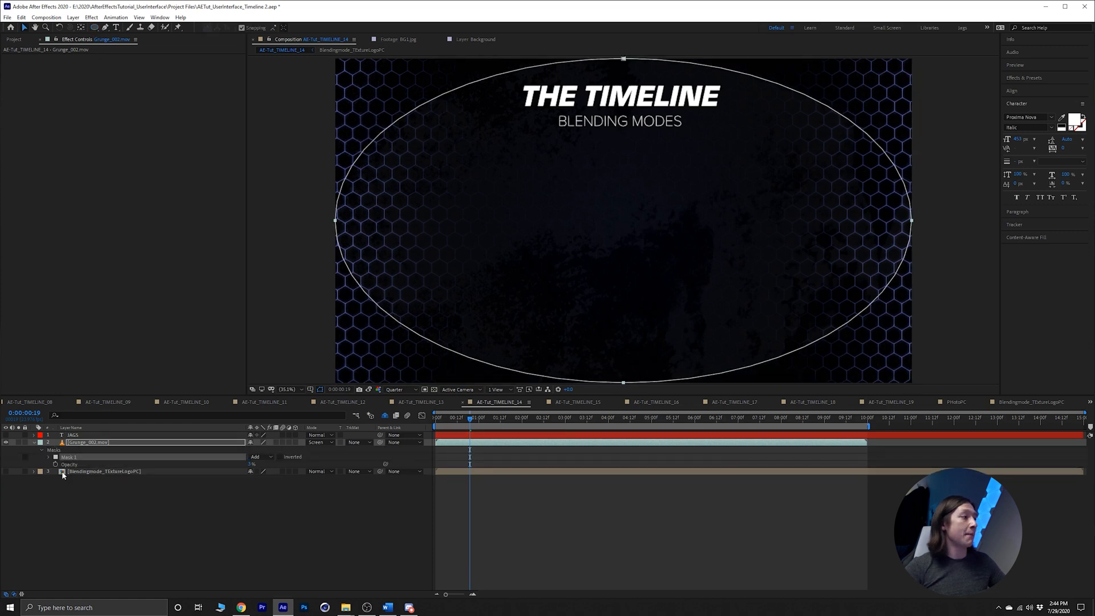
click(50, 457)
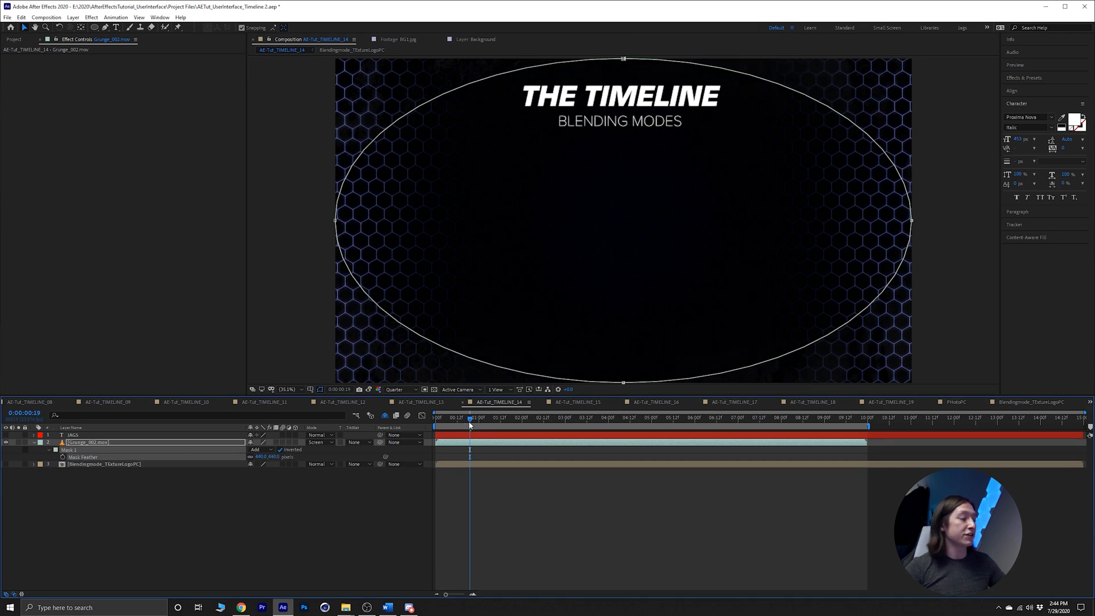
click(476, 417)
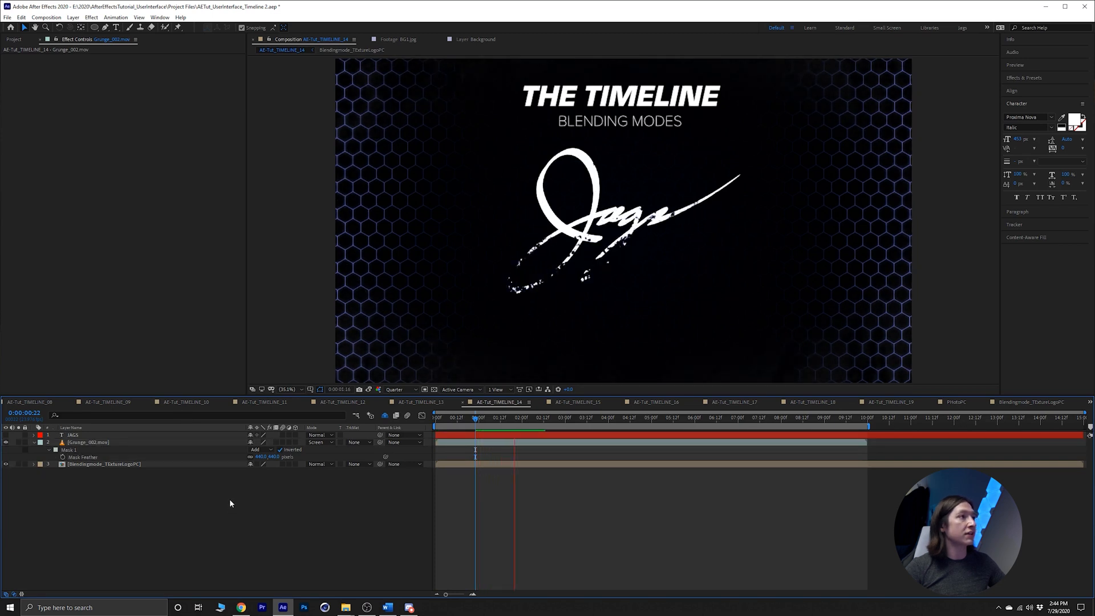
click(544, 418)
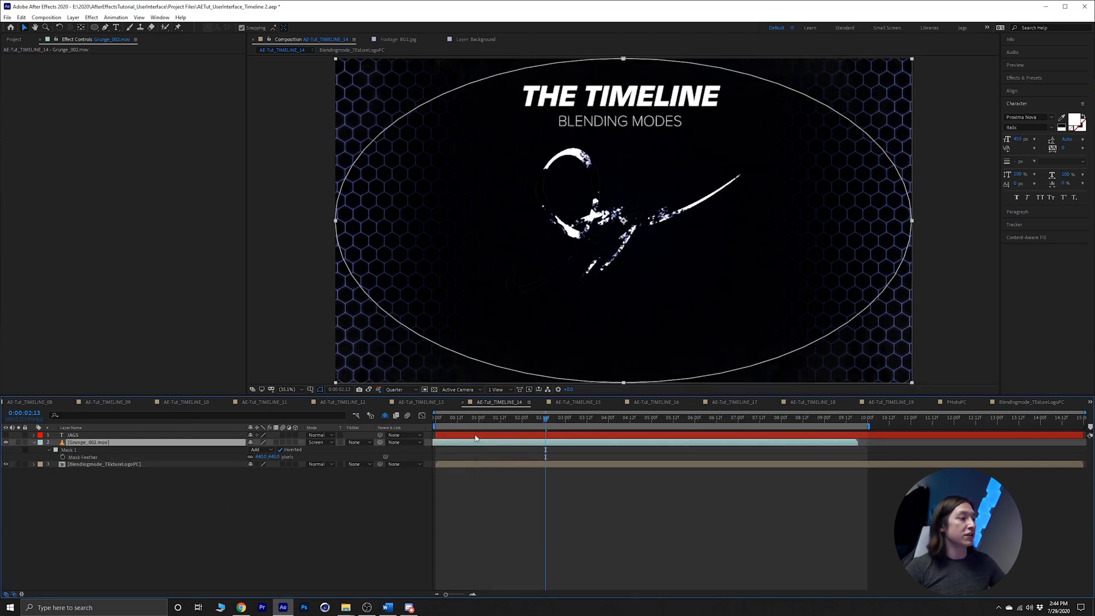